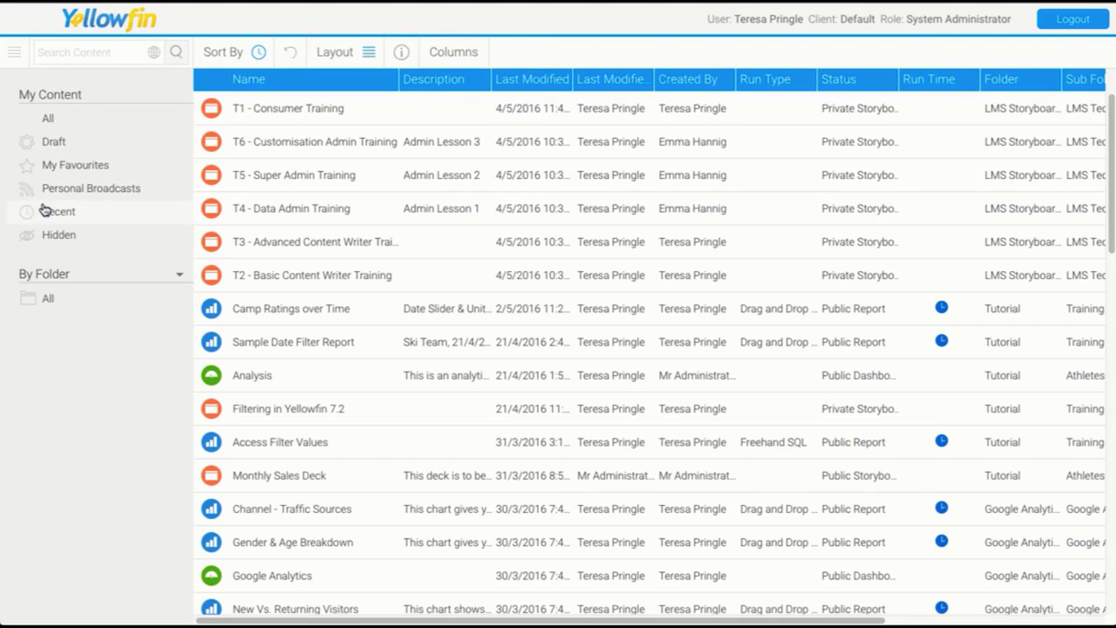
mouse_move(58, 234)
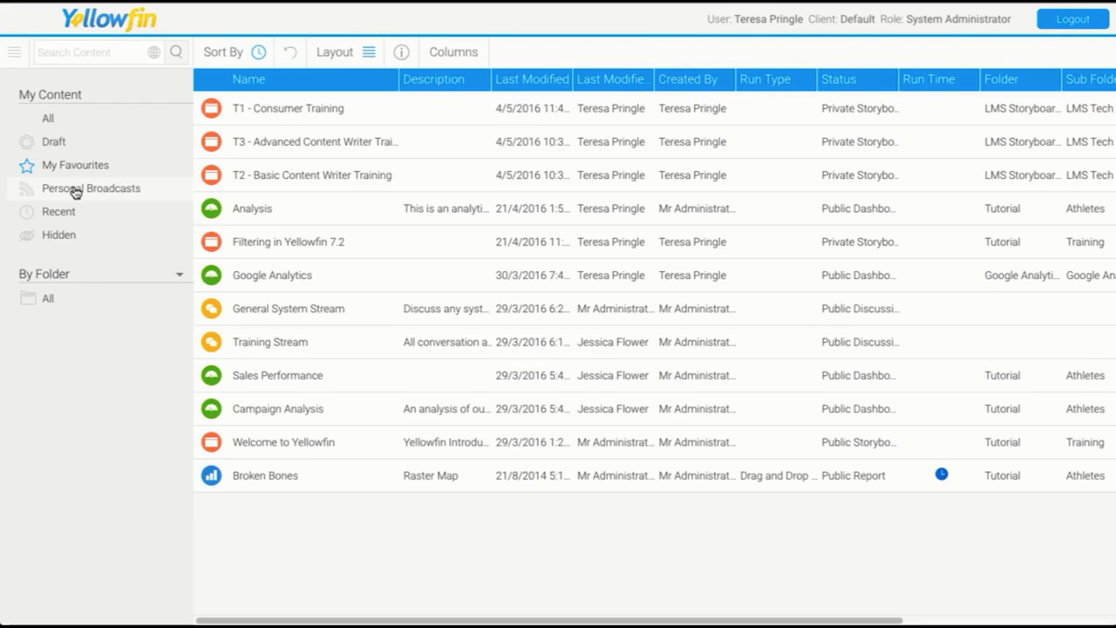
Browse Personal Broadcasts and Recent content, then bring up the main navigation panel.
click(53, 142)
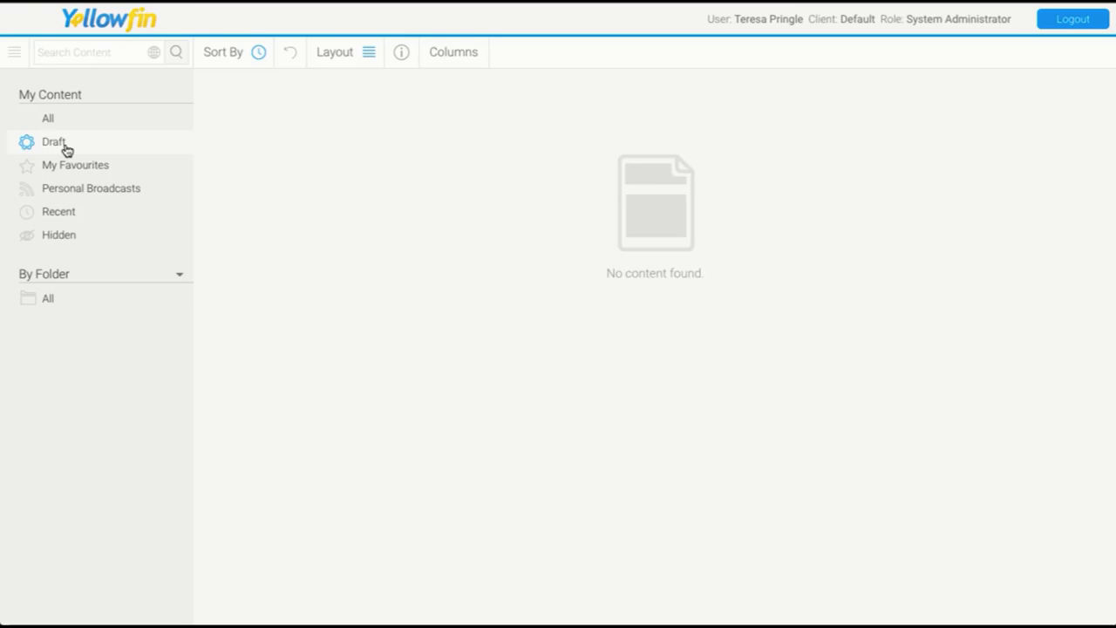
mouse_move(58, 211)
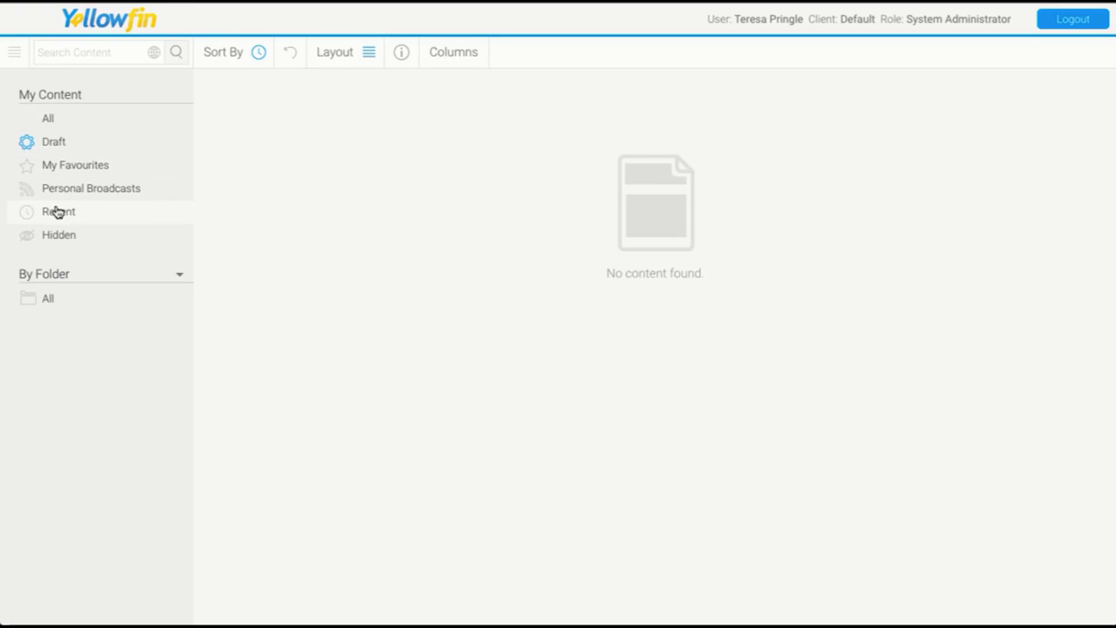
click(57, 211)
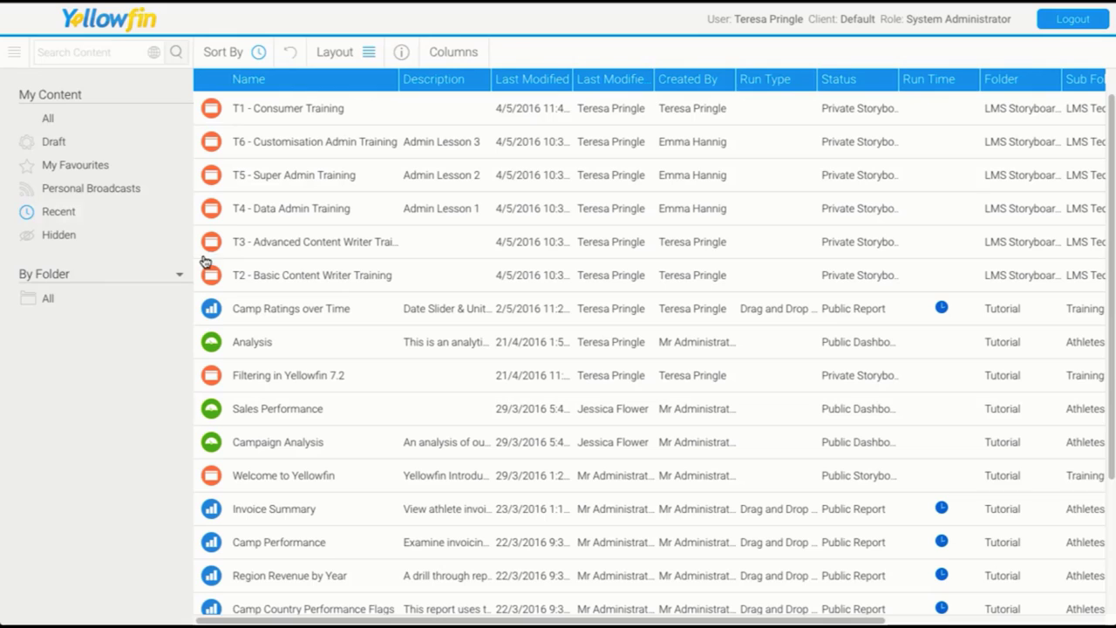
click(14, 52)
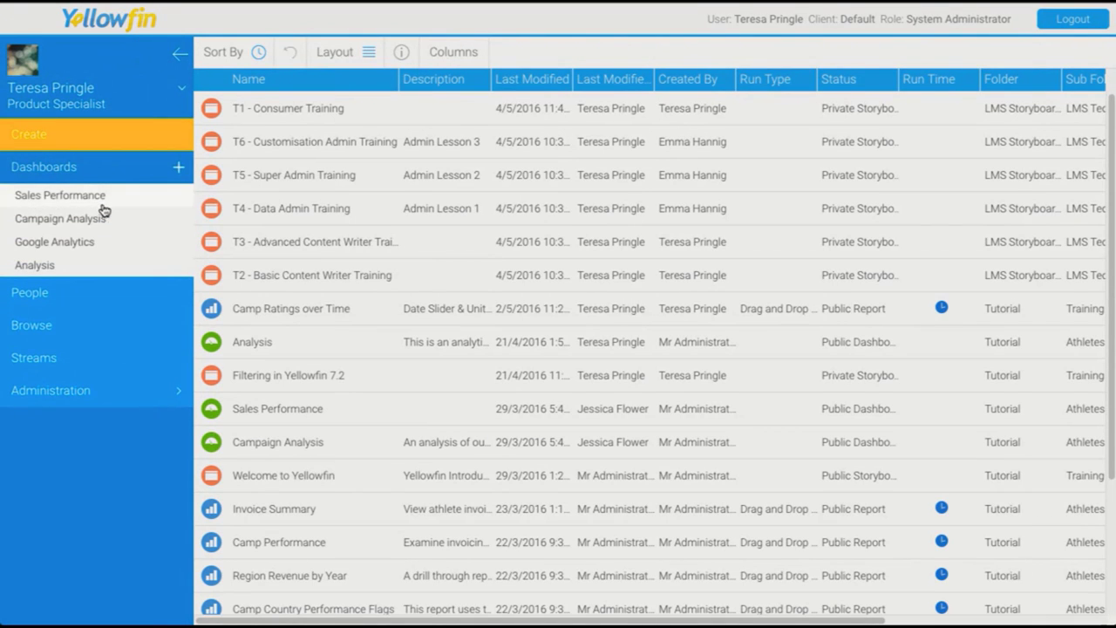
Open the Sales Performance dashboard and view, then close, the My Favourites panel.
click(59, 194)
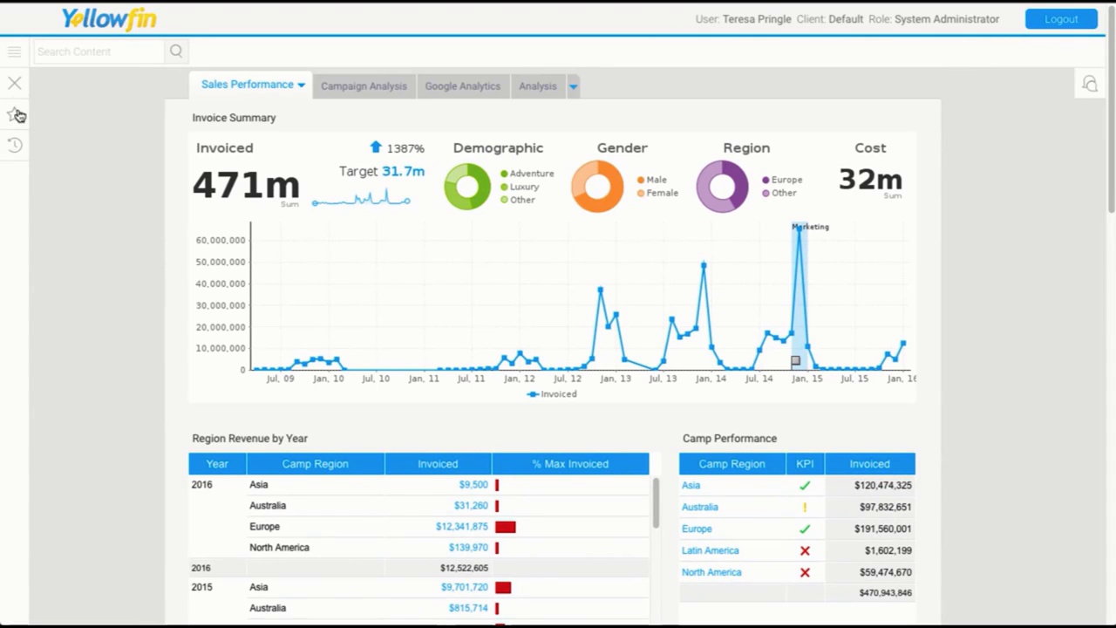
click(15, 114)
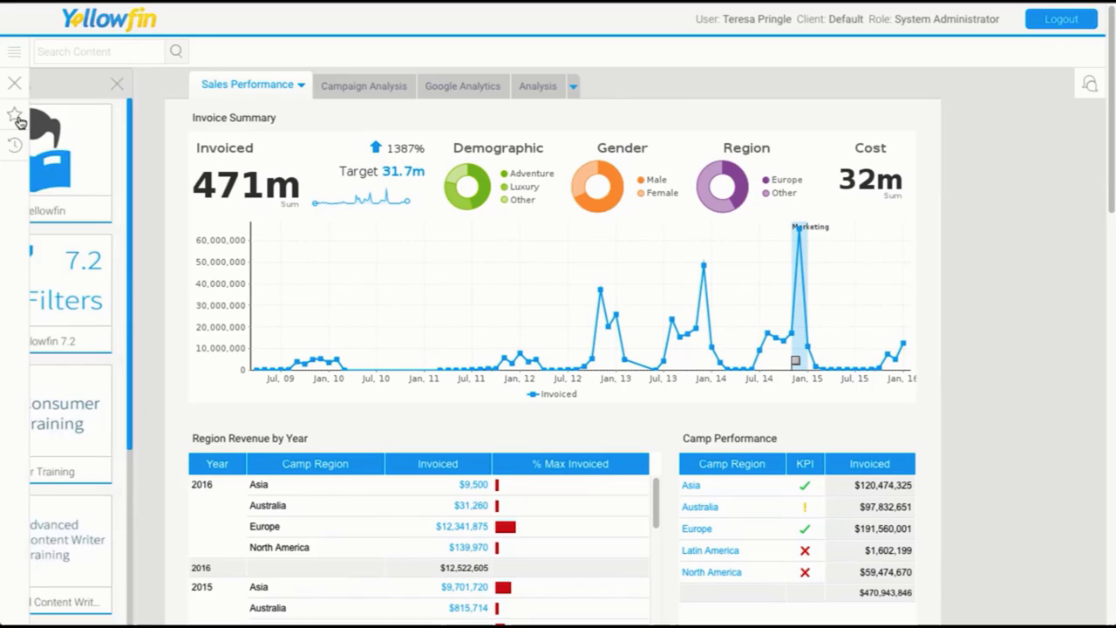
click(14, 115)
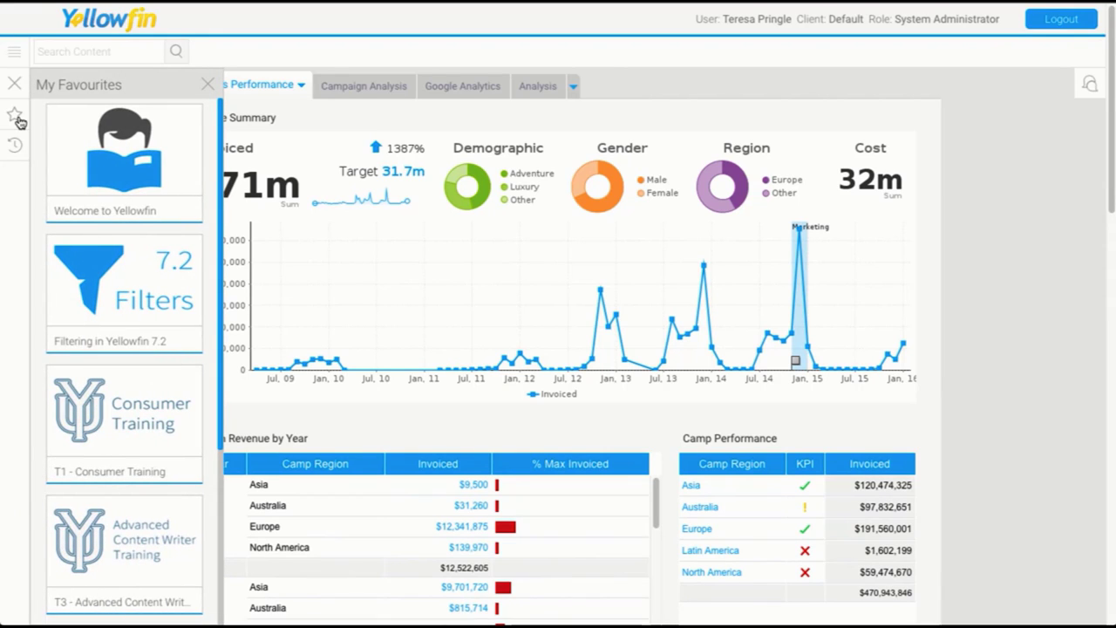
click(15, 146)
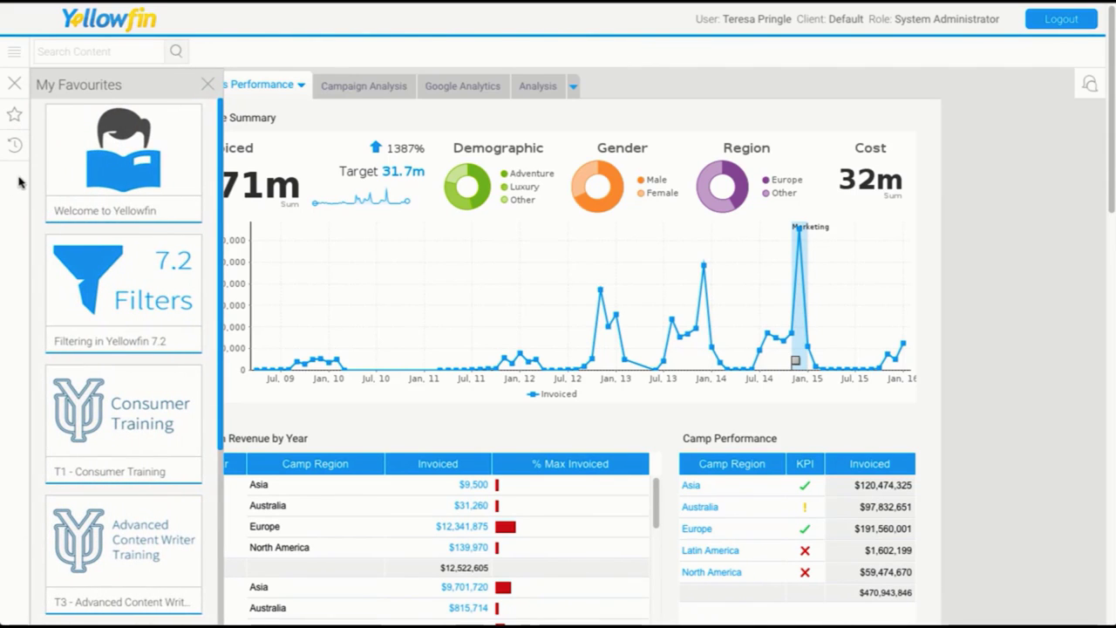
mouse_move(17, 180)
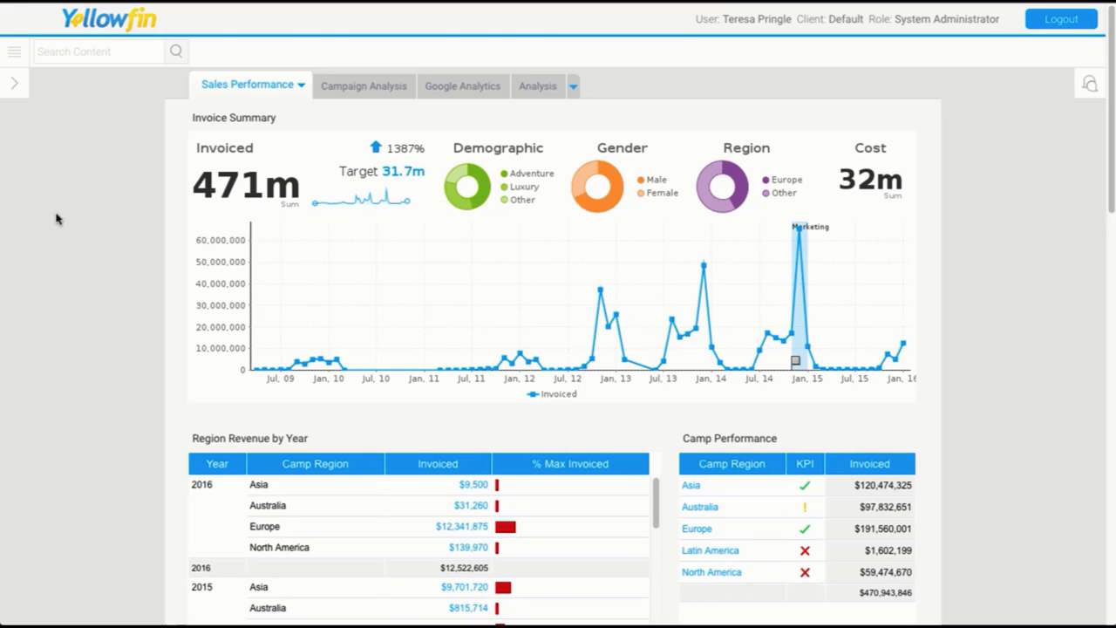
mouse_move(31, 48)
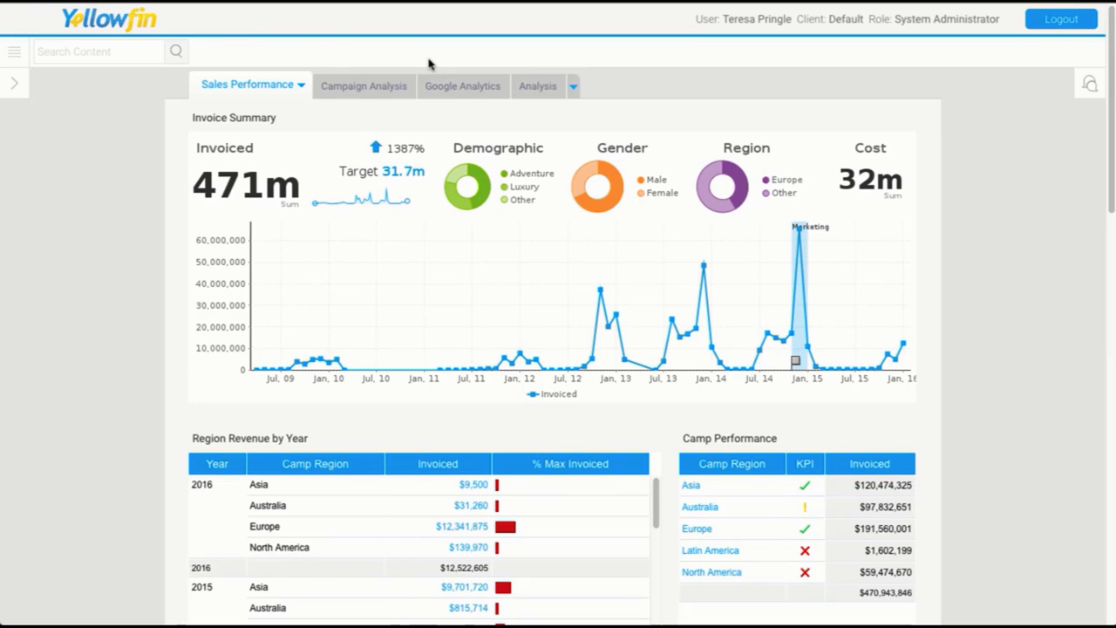
mouse_move(345, 59)
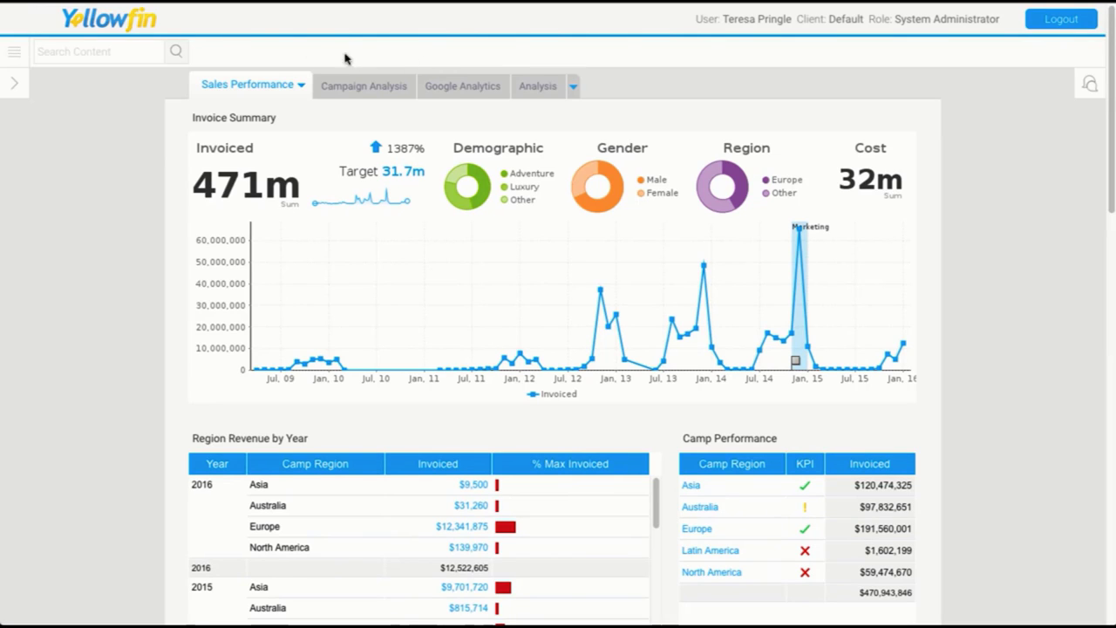
mouse_move(397, 55)
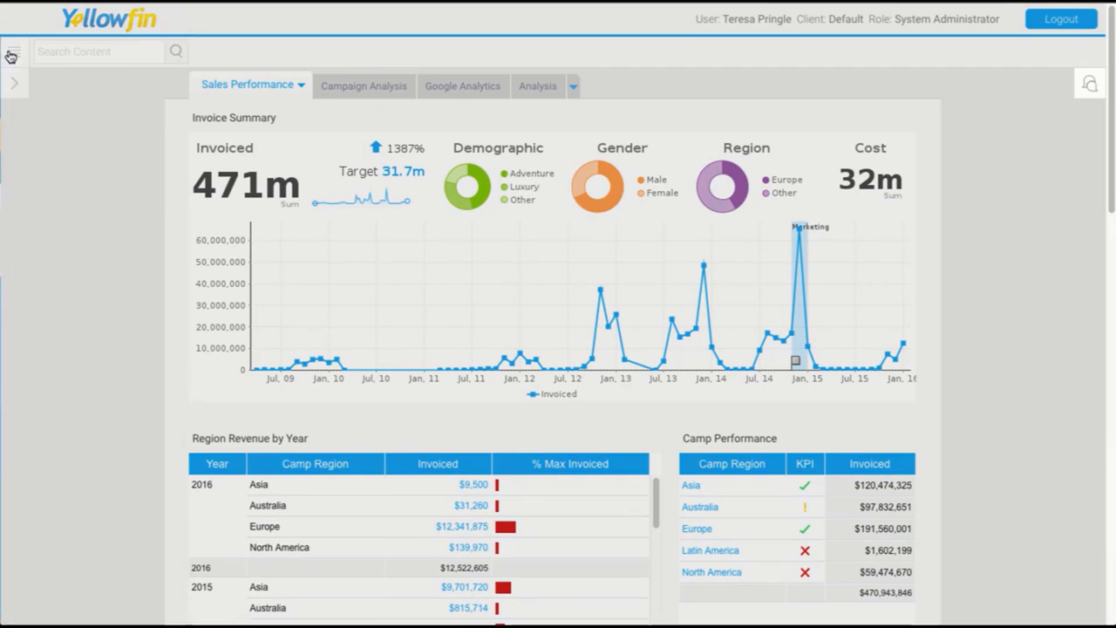
Reopen the navigation panel and expand the user profile's personal options beside Streams.
click(11, 53)
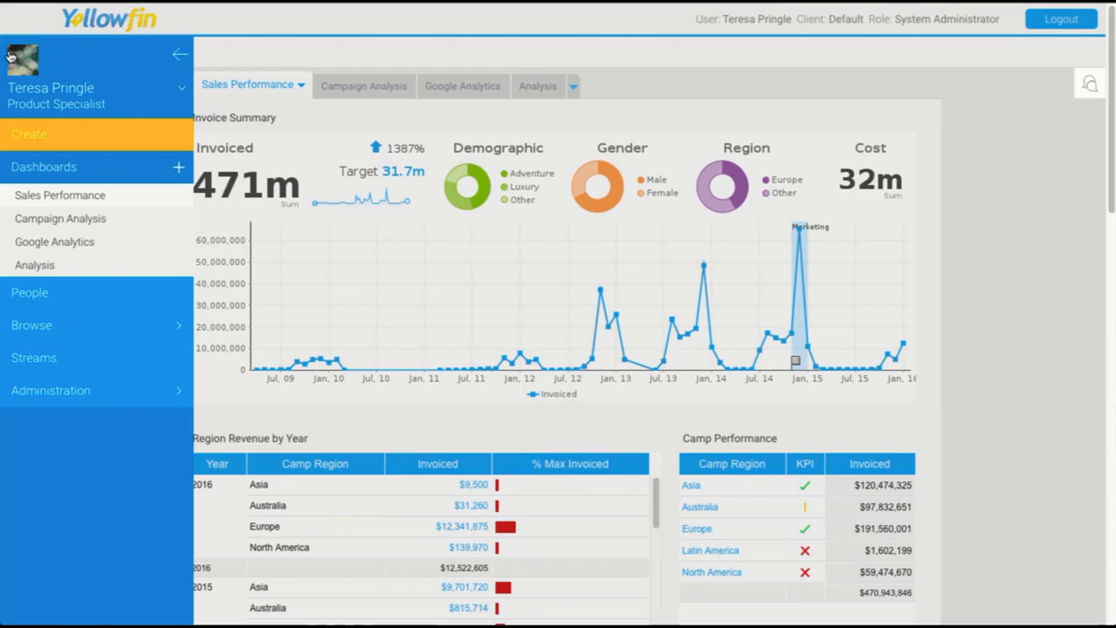
click(181, 54)
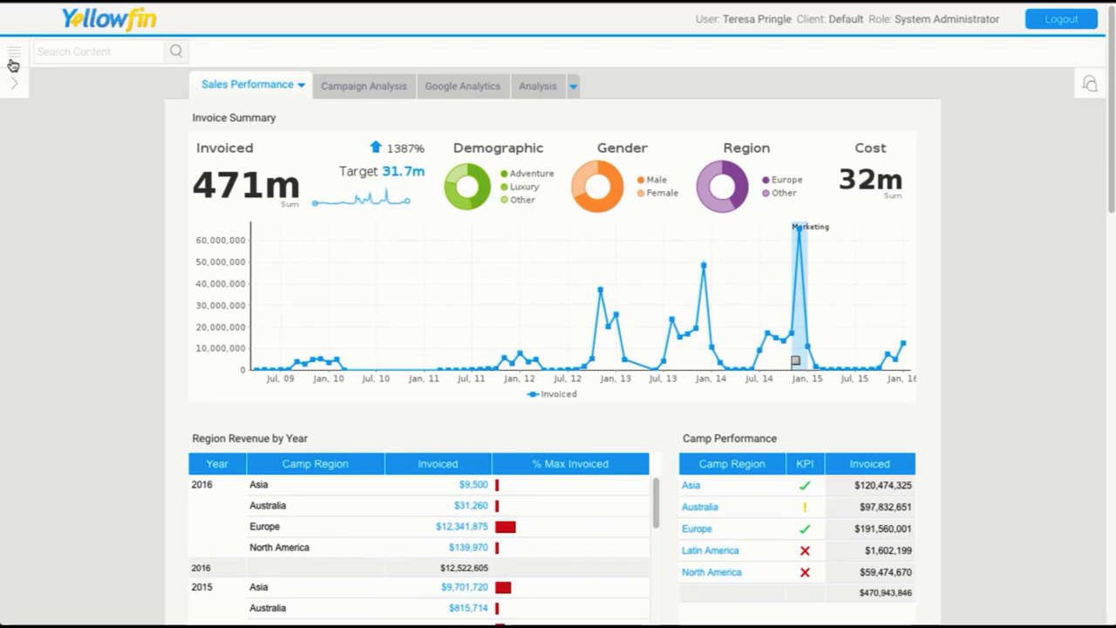
click(13, 51)
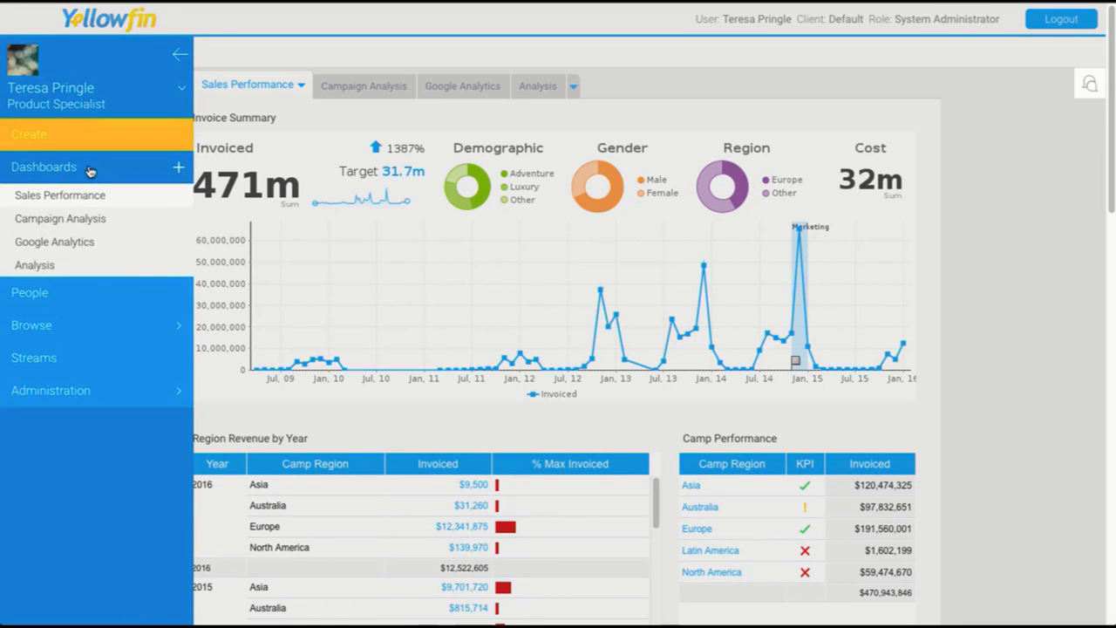
mouse_move(83, 412)
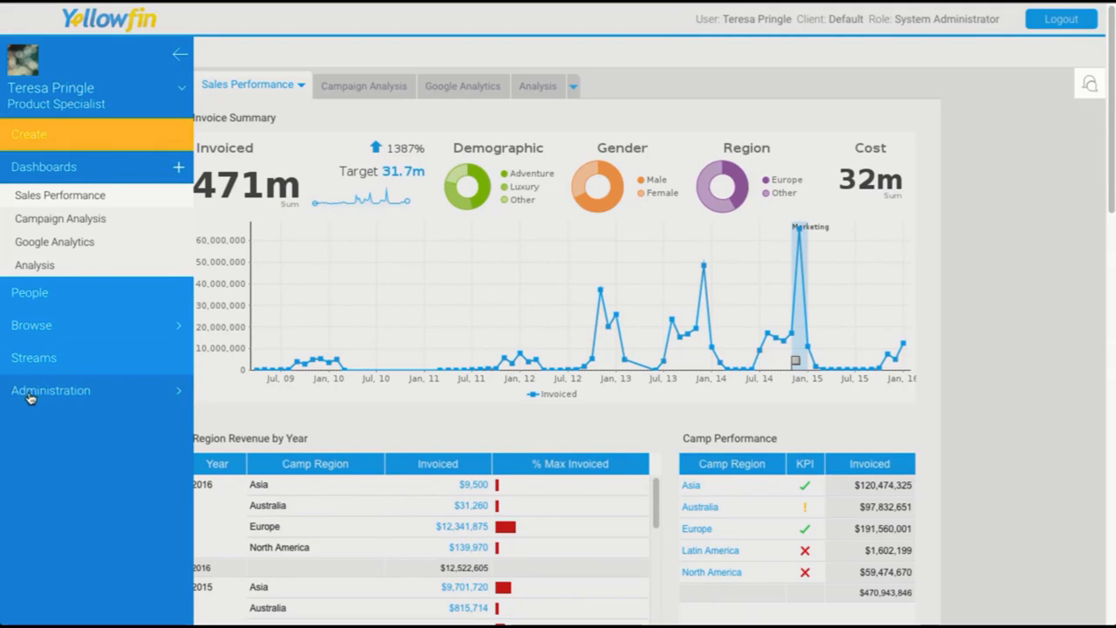
mouse_move(109, 188)
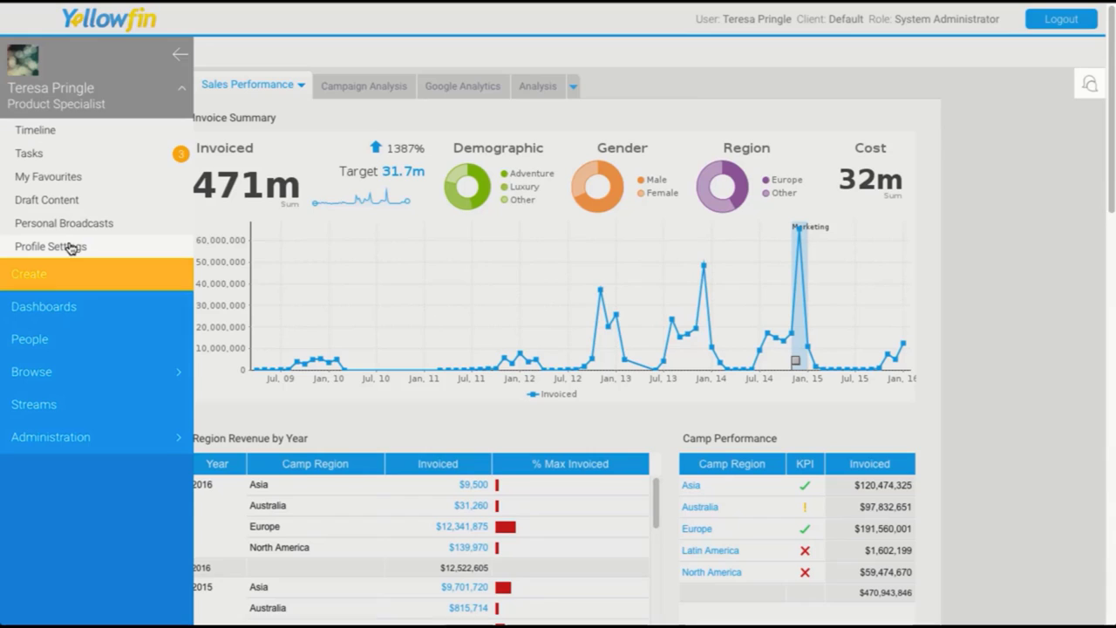
mouse_move(111, 130)
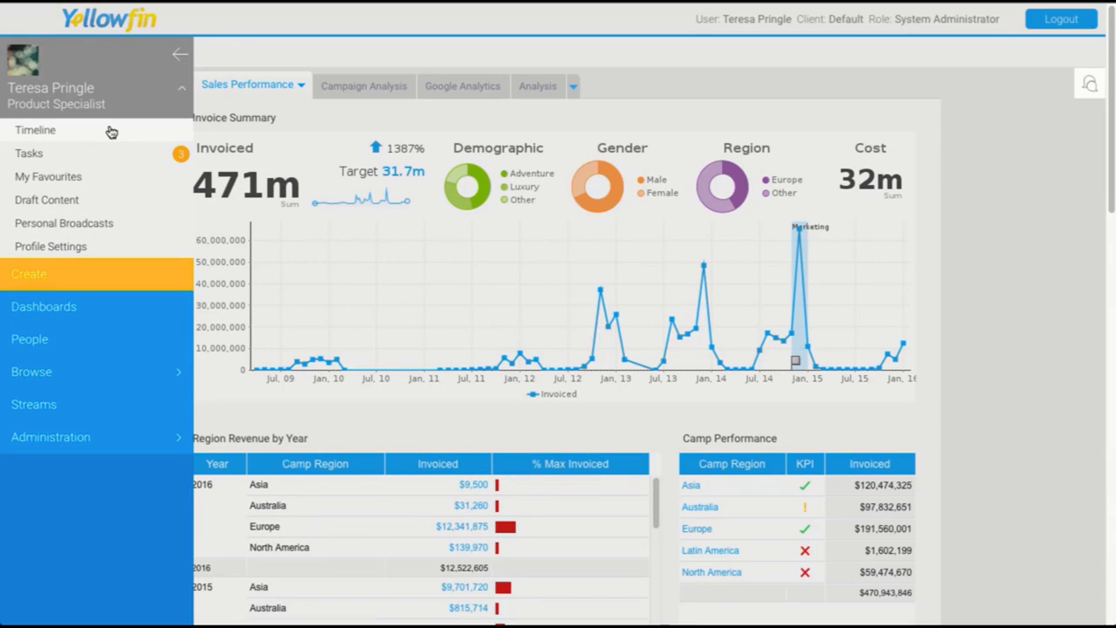
mouse_move(116, 162)
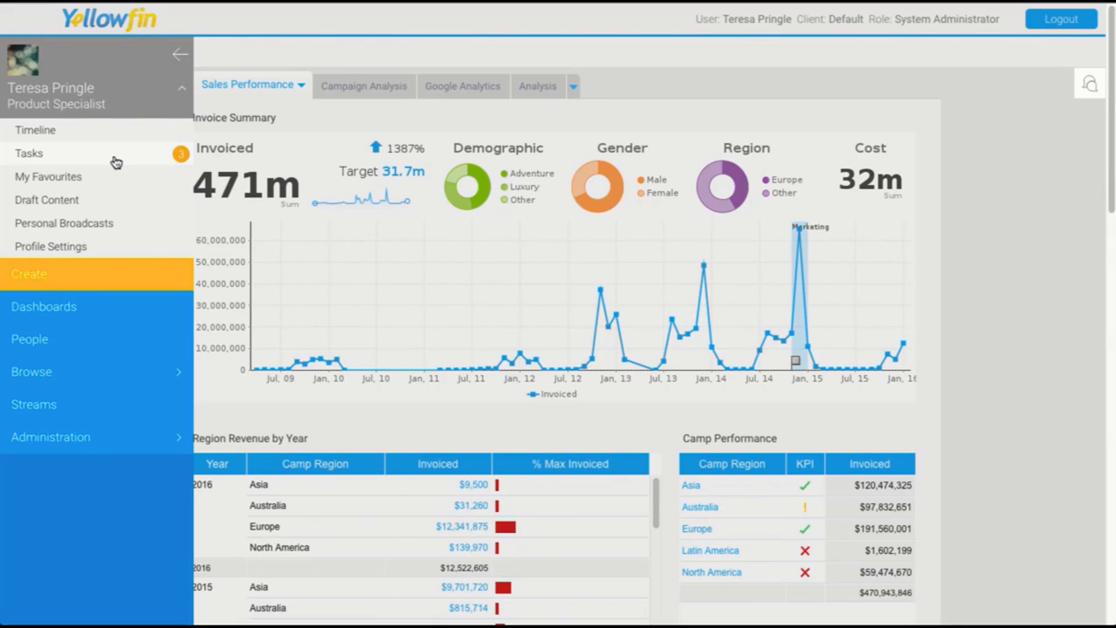
mouse_move(100, 184)
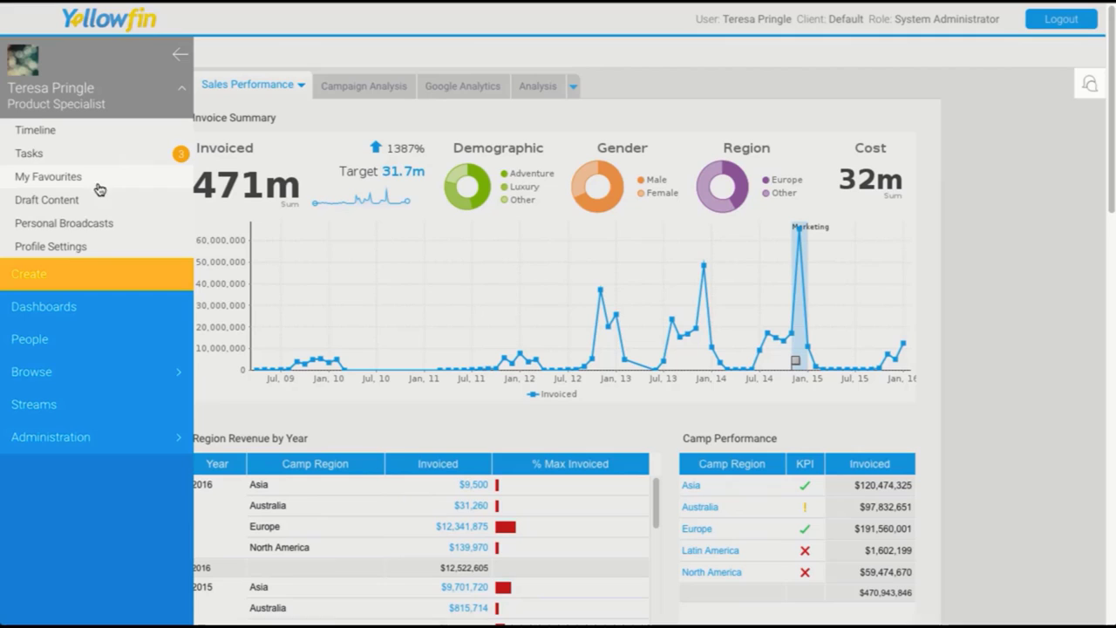
mouse_move(123, 227)
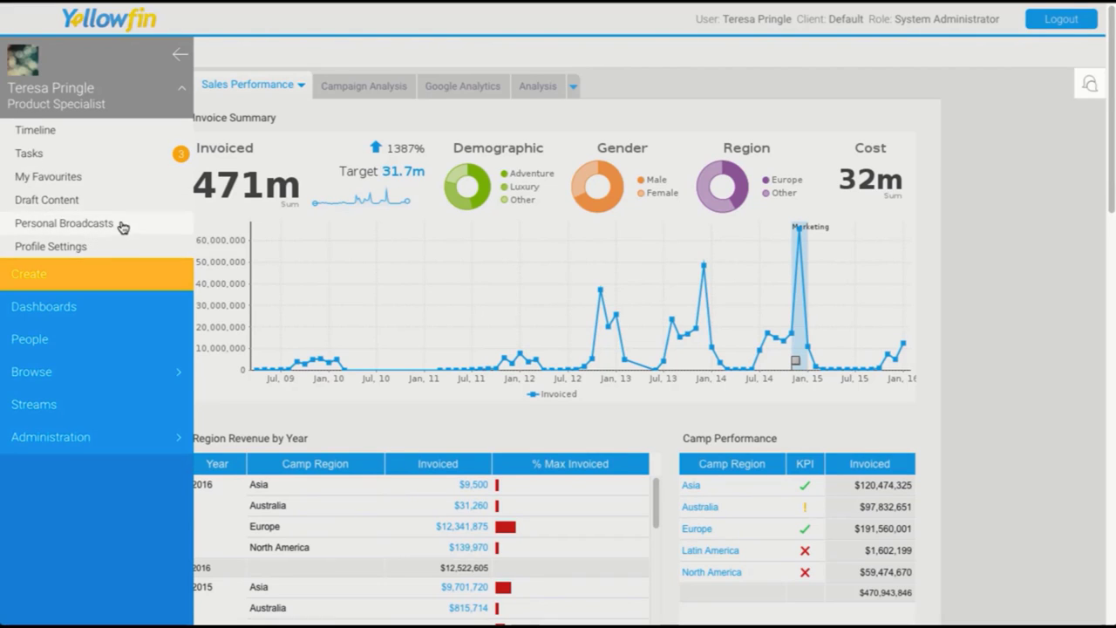
mouse_move(122, 245)
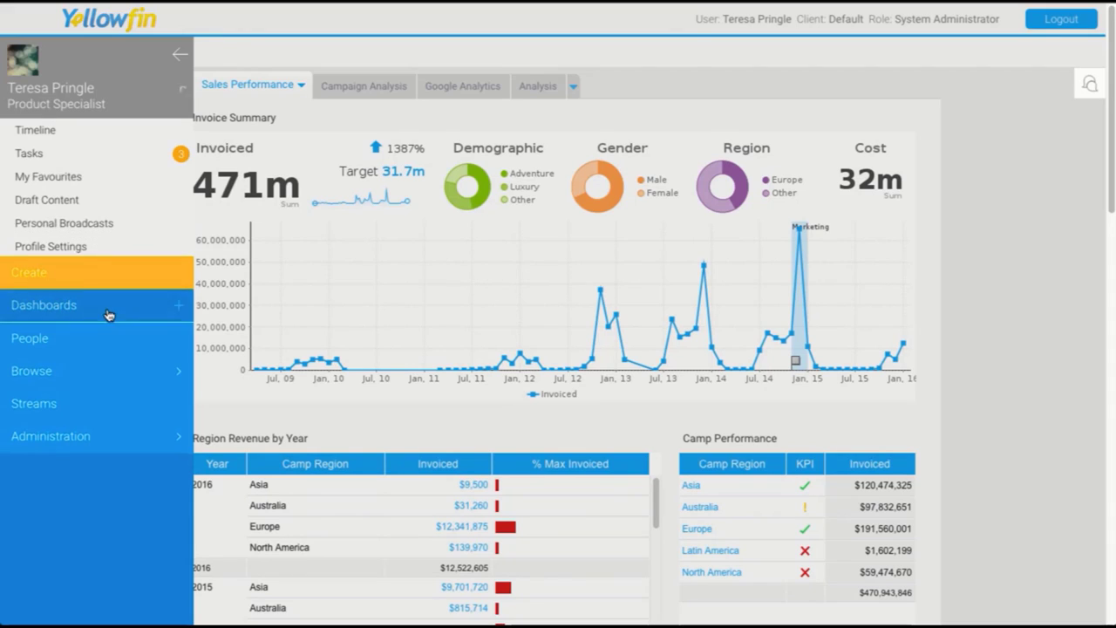
click(44, 304)
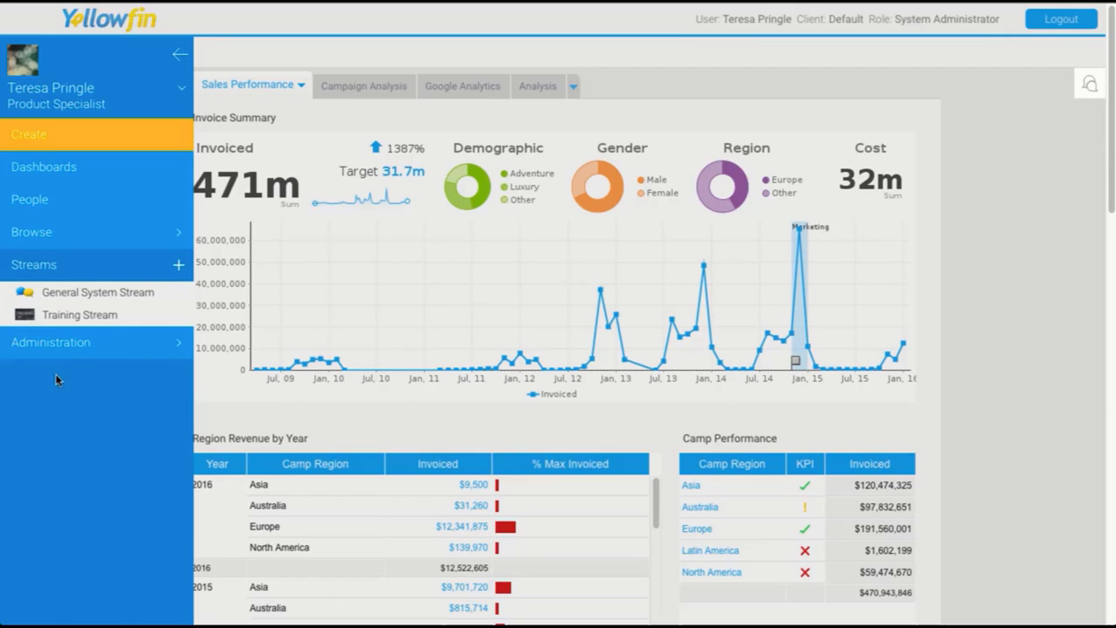
mouse_move(68, 368)
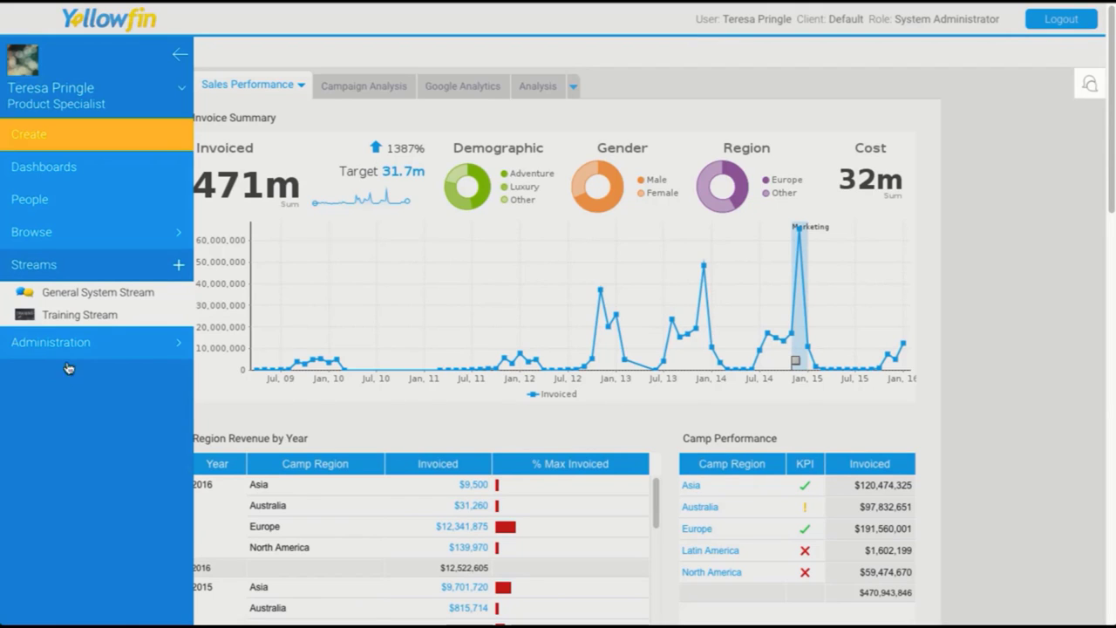
click(49, 342)
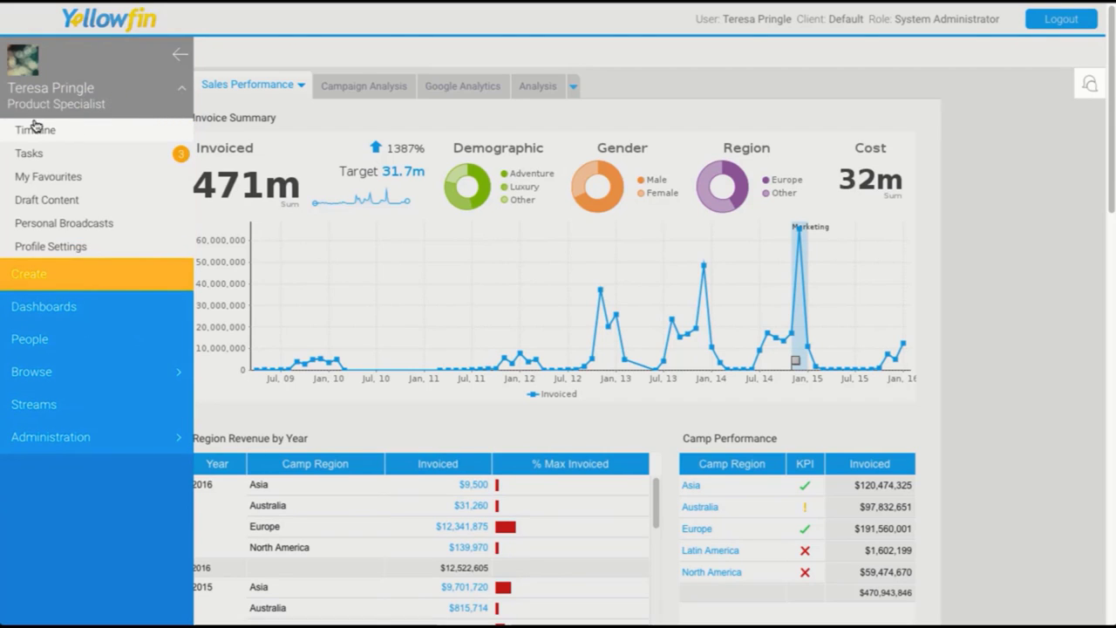
Go to the Timeline and scroll right to the Sample Date Filter Report post.
click(34, 129)
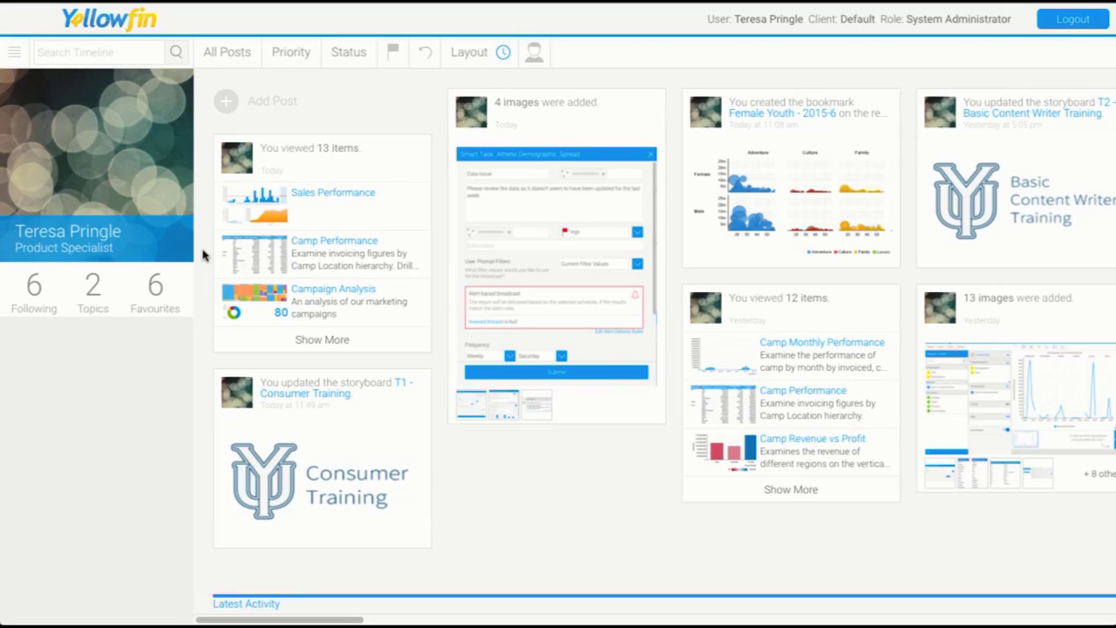
mouse_move(224, 235)
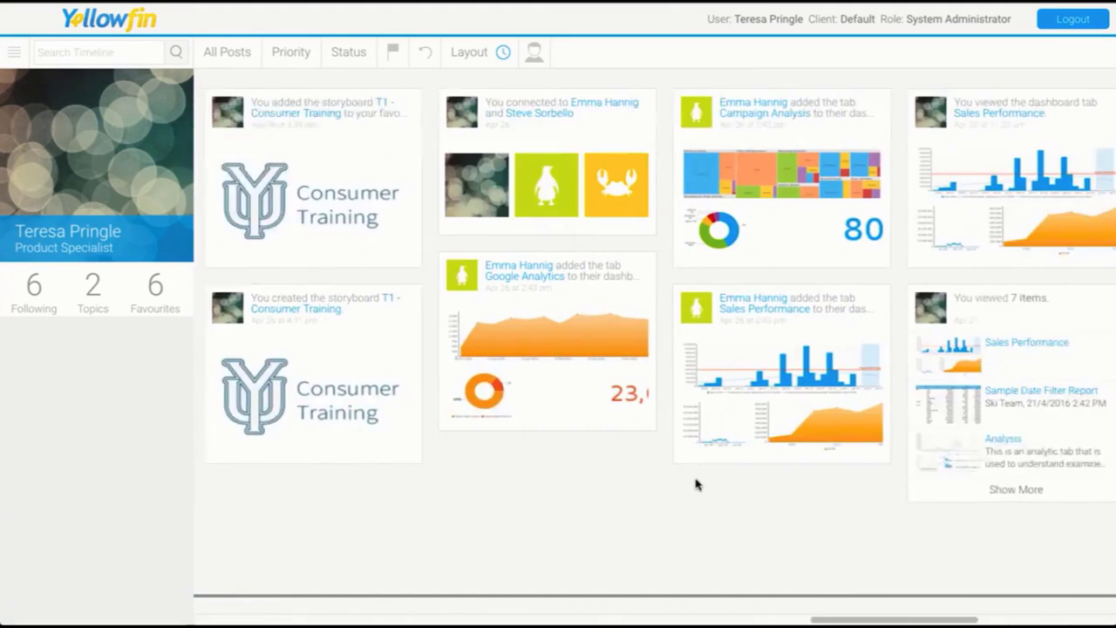
scroll(right, 3)
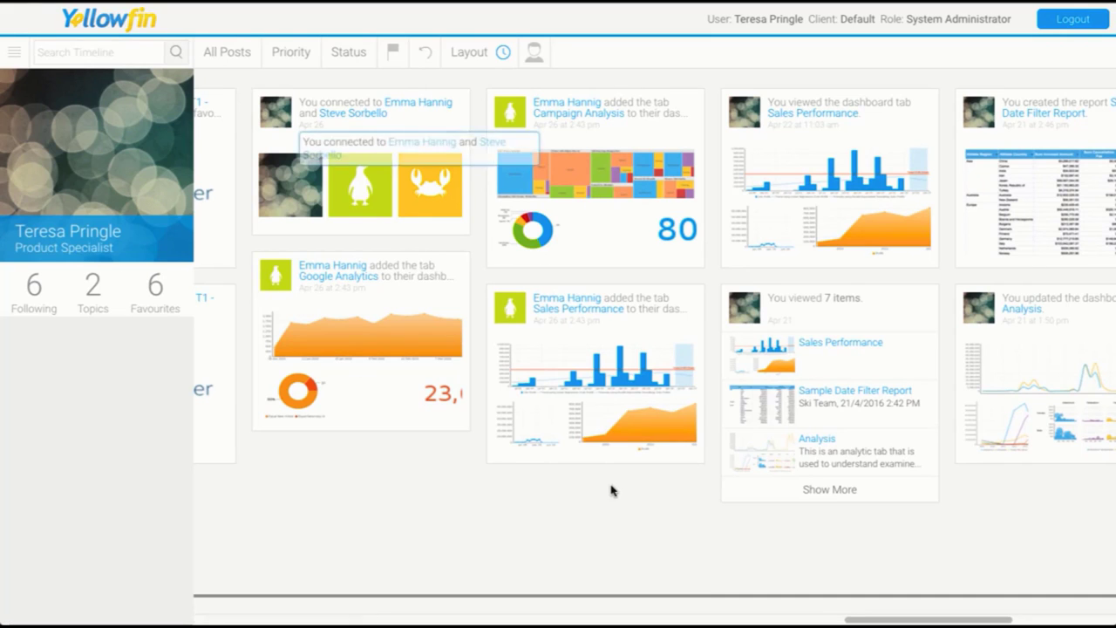
scroll(right, 3)
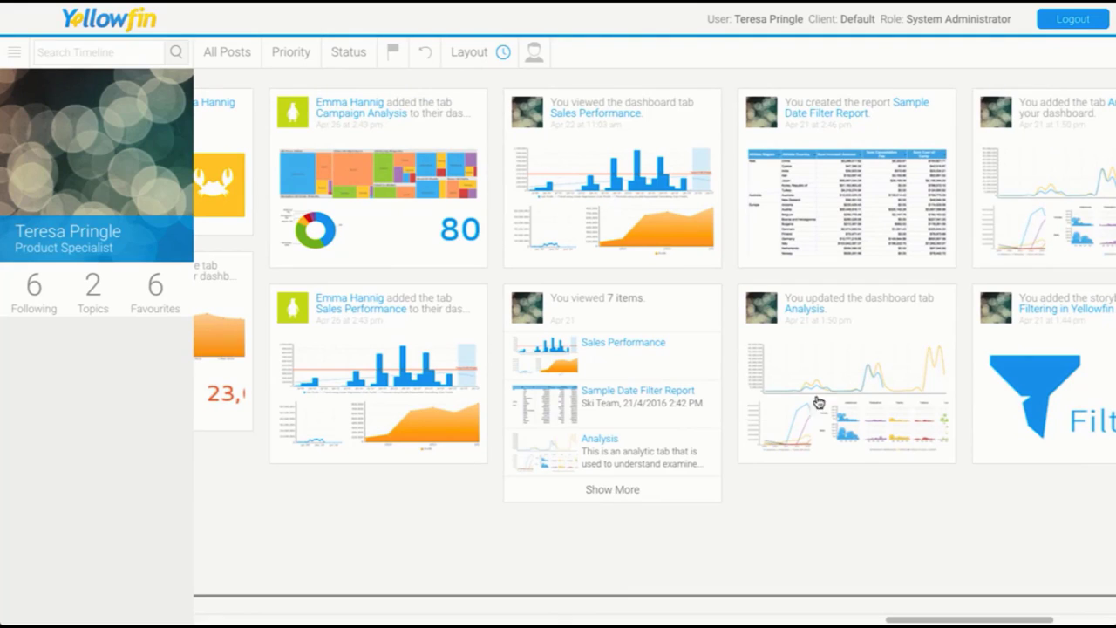
mouse_move(878, 488)
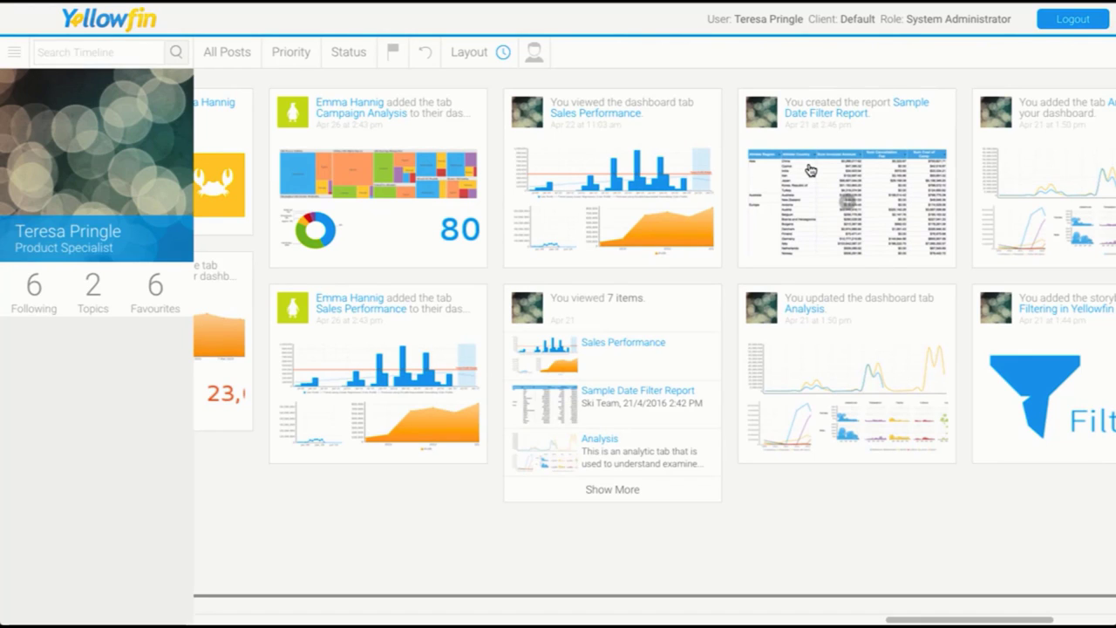
mouse_move(843, 206)
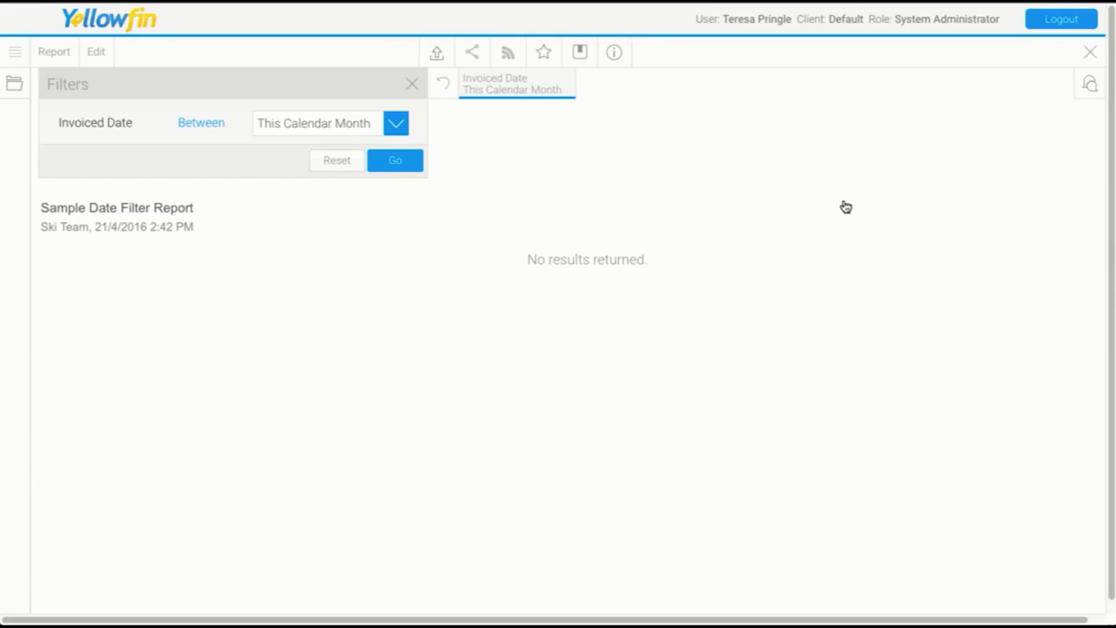
Set the Invoiced Date filter to This Calendar Year, then close the report.
click(395, 122)
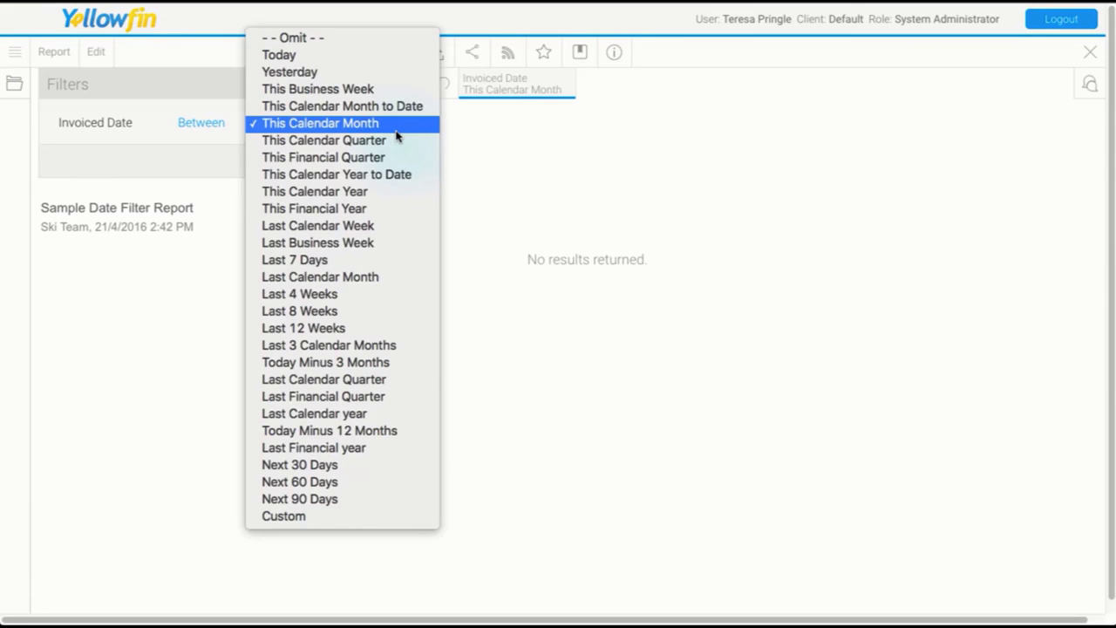
mouse_move(314, 208)
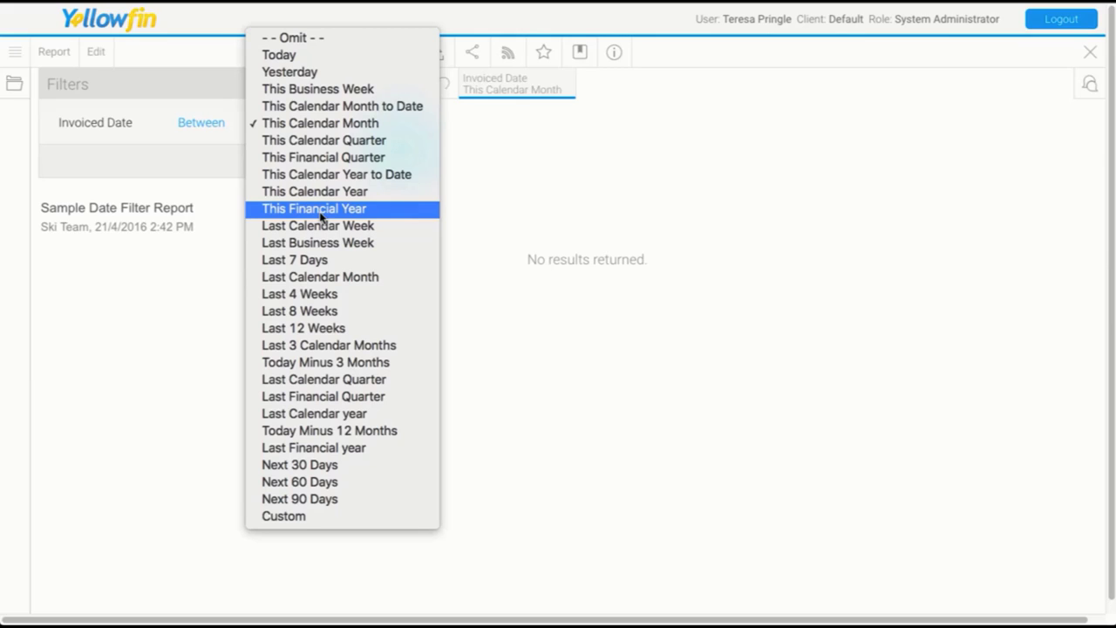
mouse_move(314, 191)
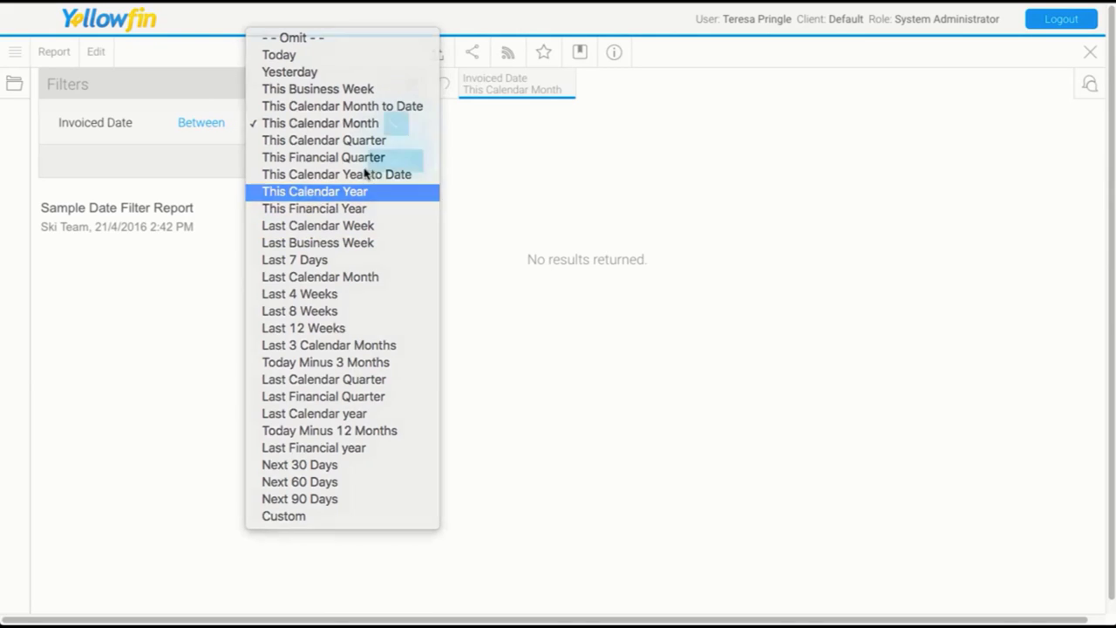
click(314, 191)
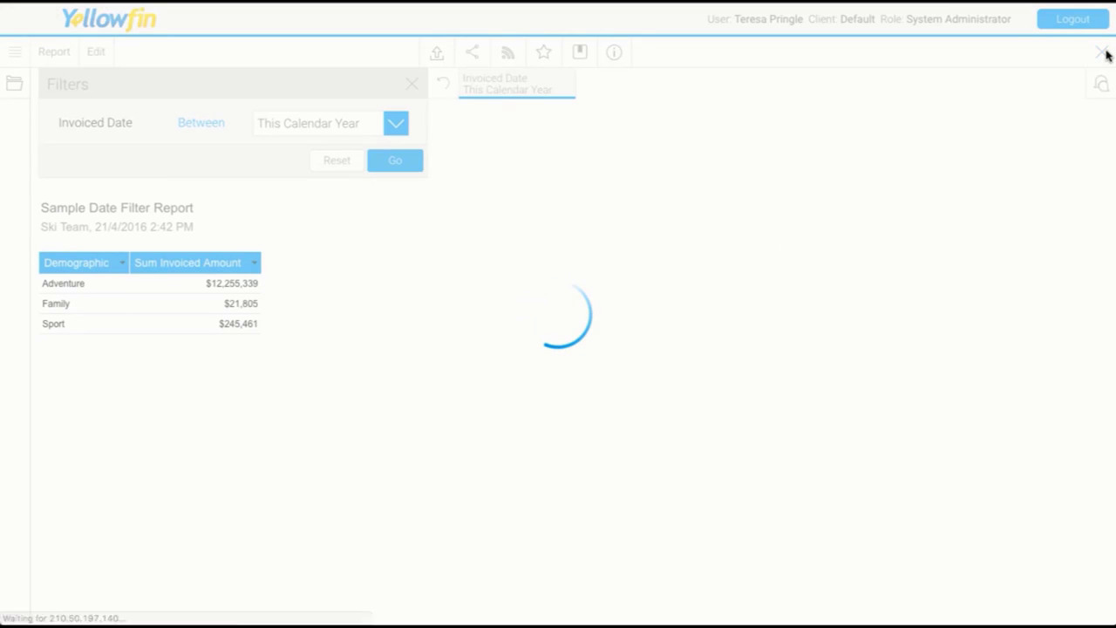
click(1101, 51)
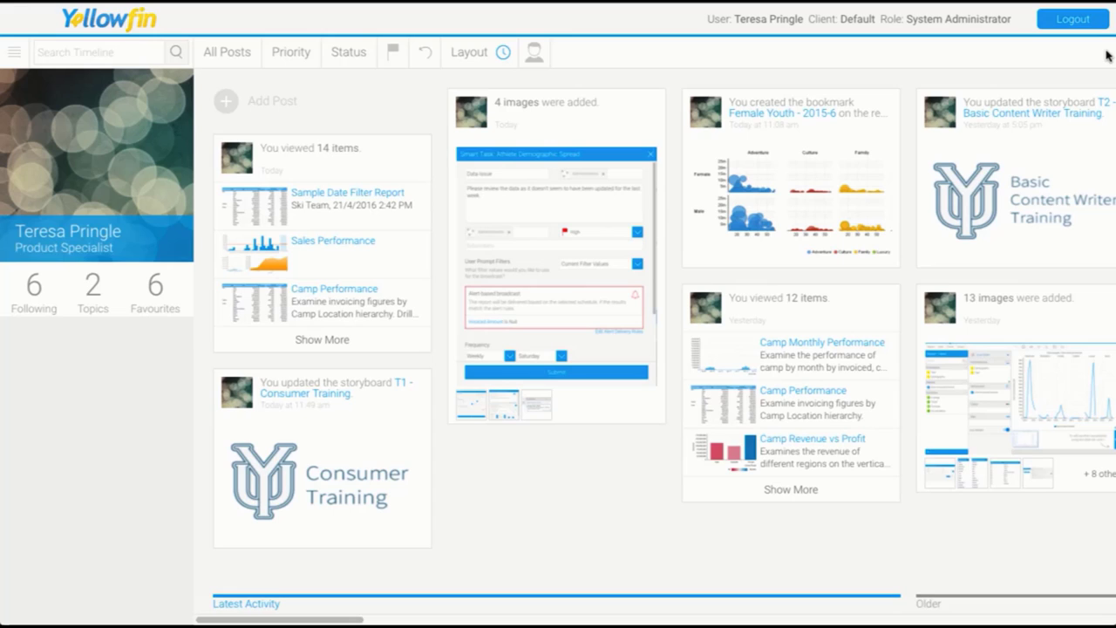
mouse_move(550, 354)
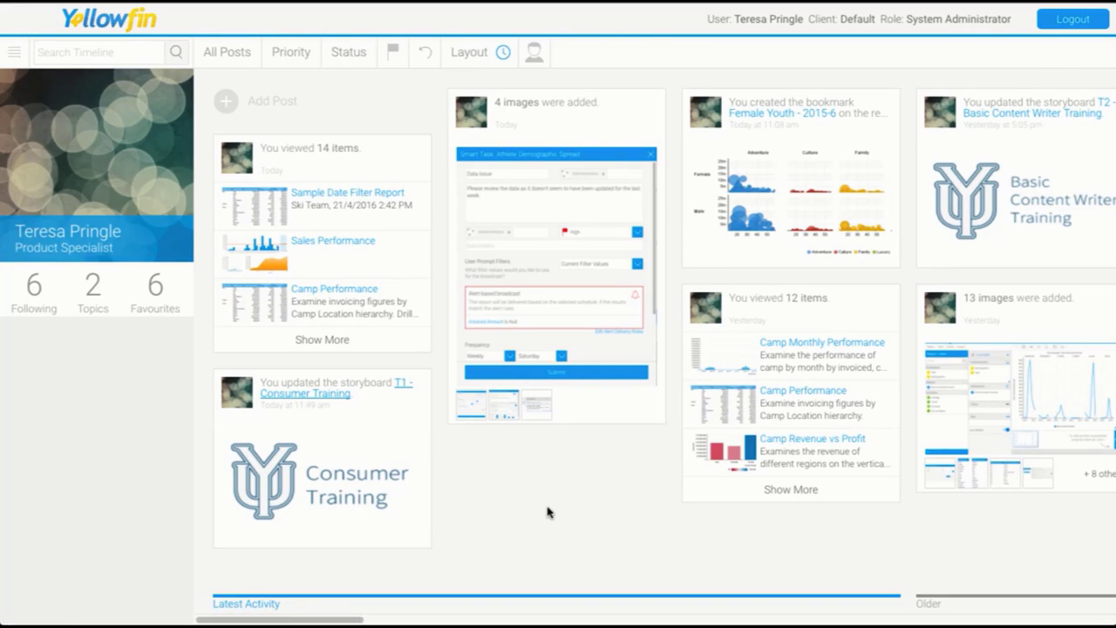
Open 'T1 - Consumer Training' from the timeline's storyboard update post.
click(305, 394)
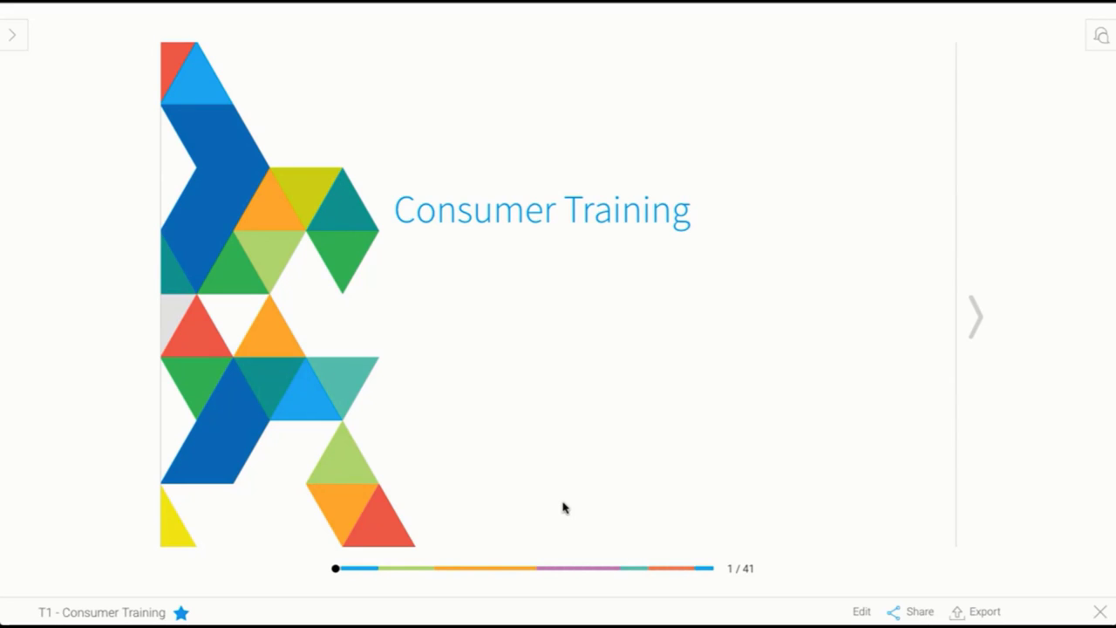
mouse_move(382, 569)
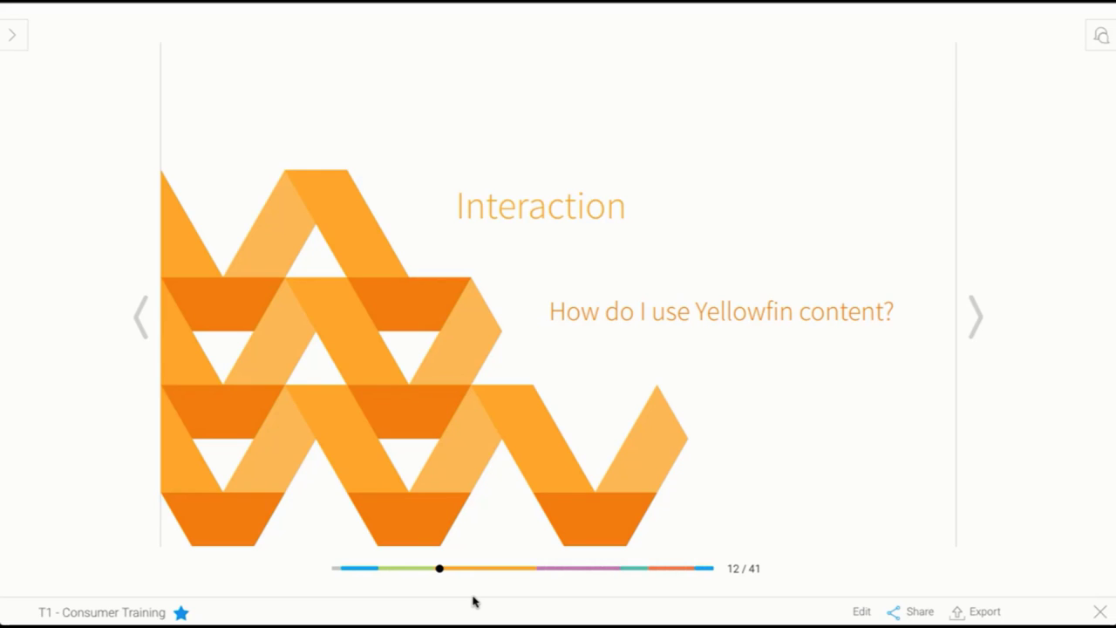
mouse_move(971, 338)
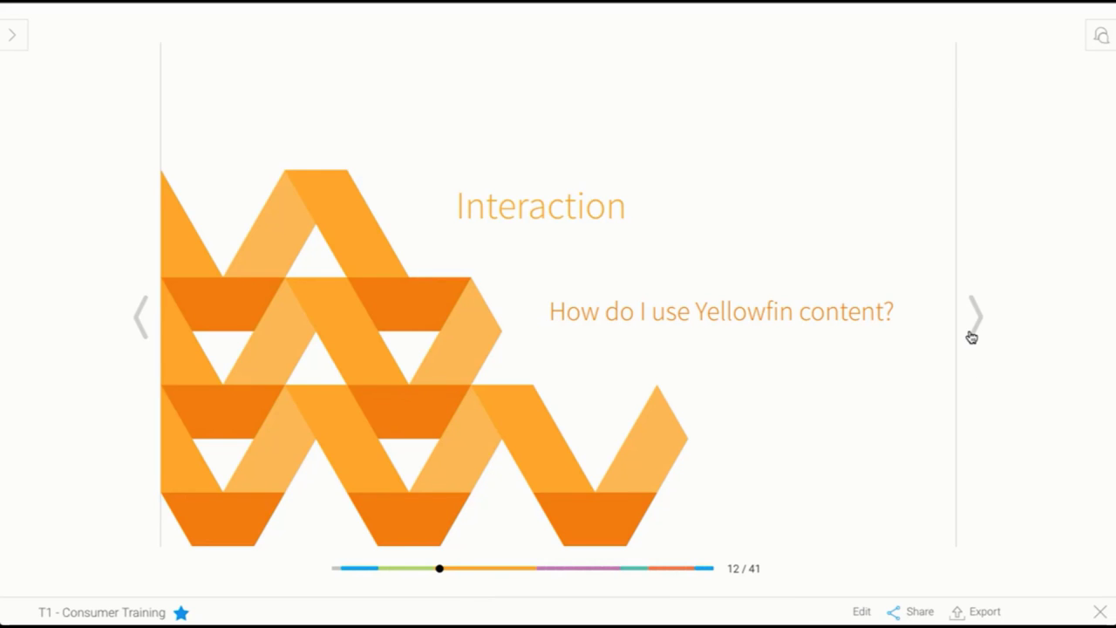
Advance the storyboard past the Overview slide to the Drill Down slide, 14 of 41.
click(975, 315)
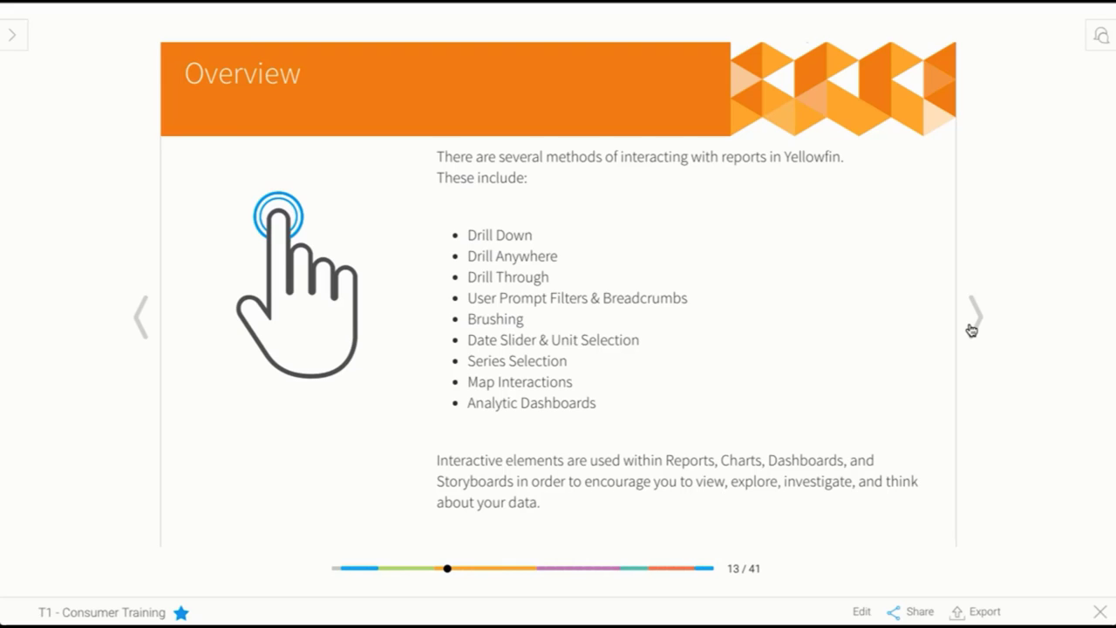
click(974, 315)
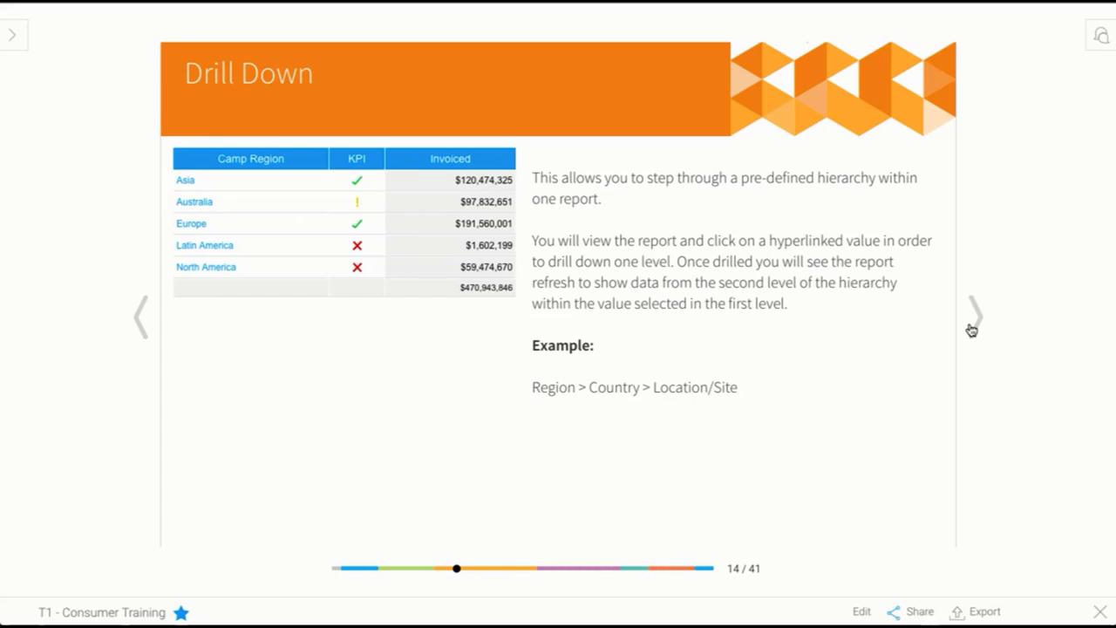
mouse_move(330, 441)
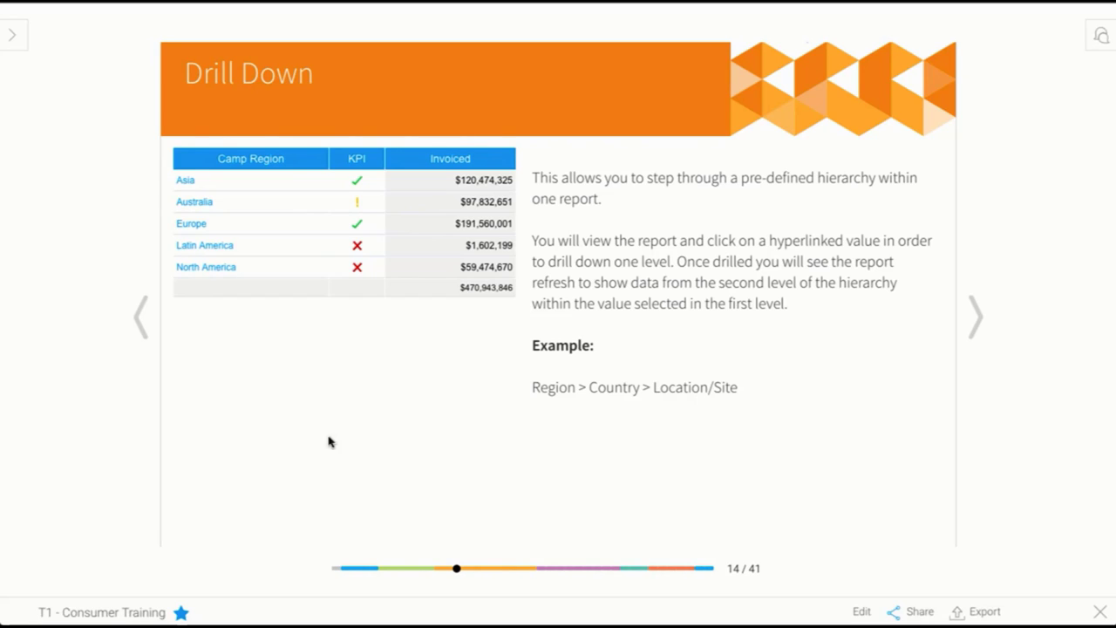
mouse_move(186, 181)
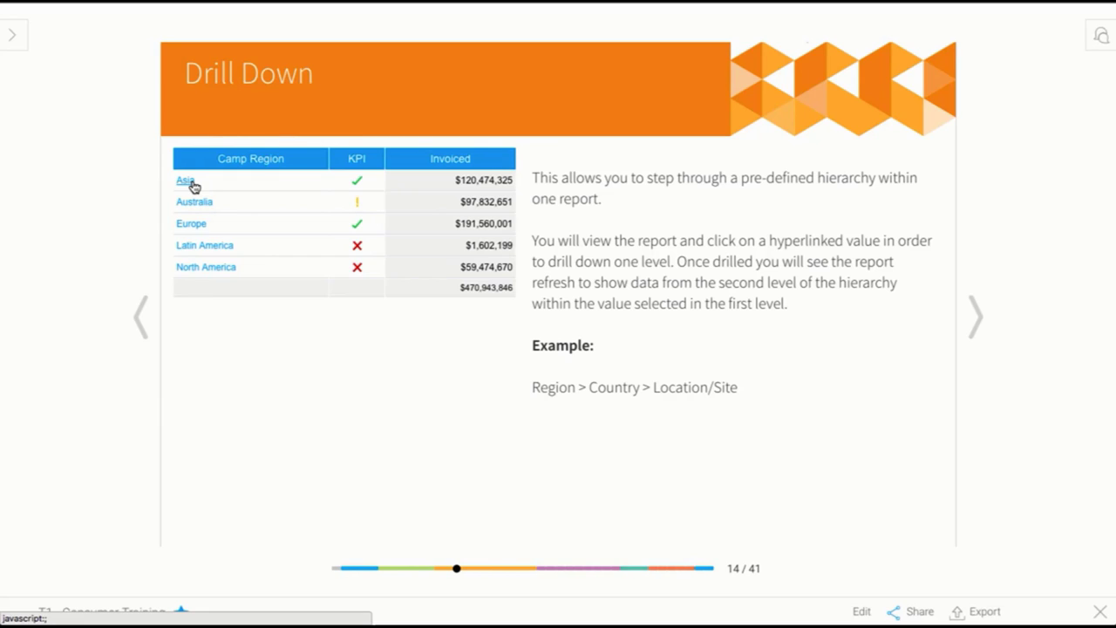
mouse_move(242, 338)
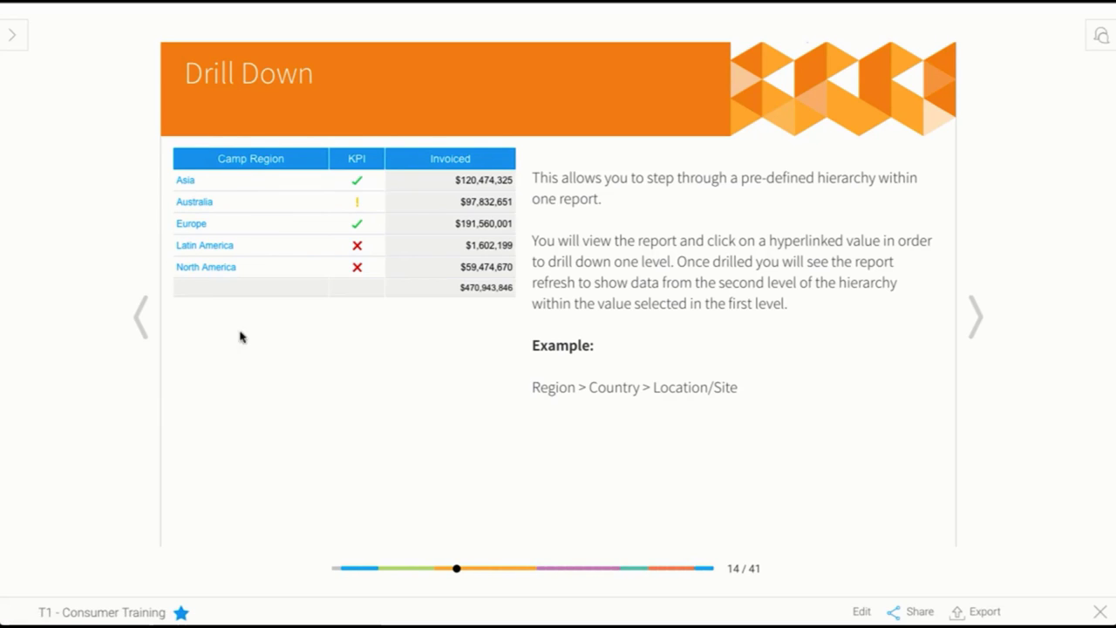
mouse_move(223, 176)
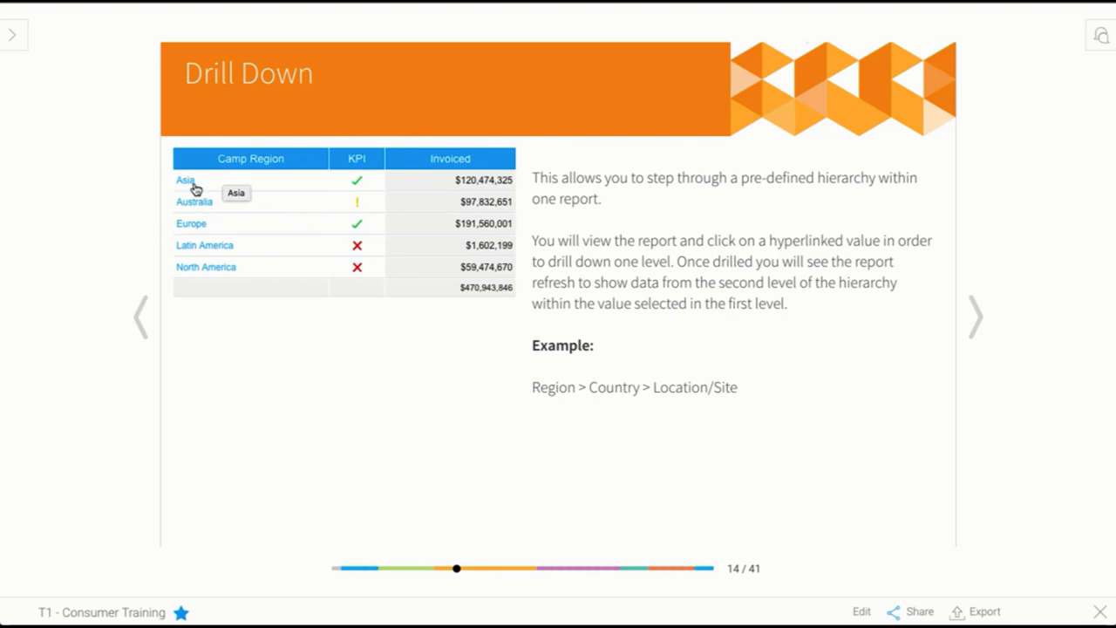
Drill from the Asia region into Japan's camps, such as Furano and Yomase.
click(185, 180)
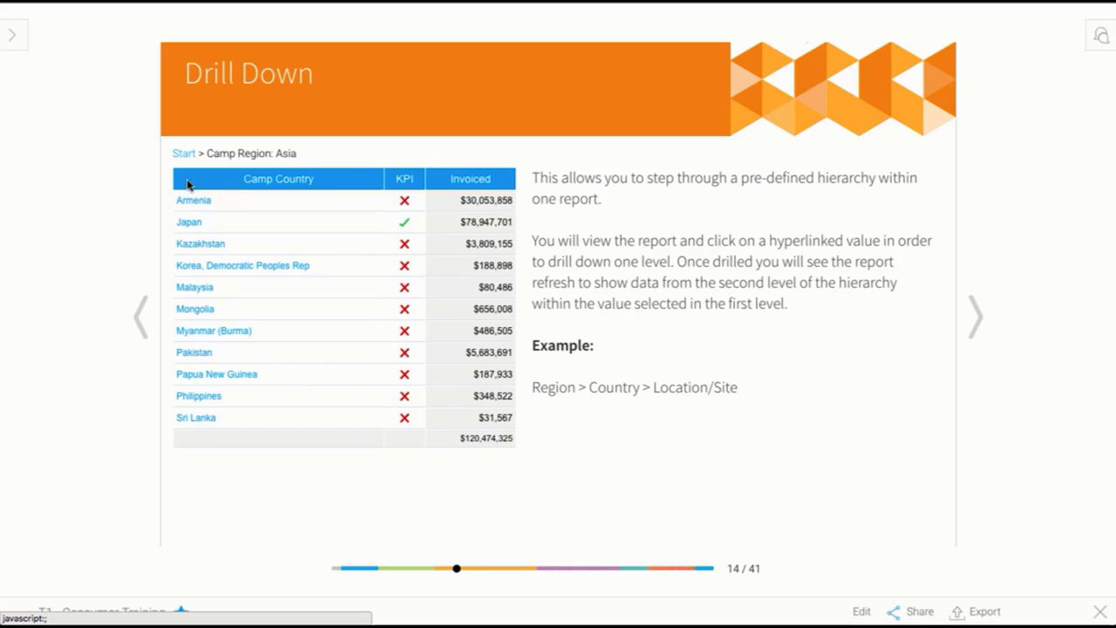
mouse_move(197, 430)
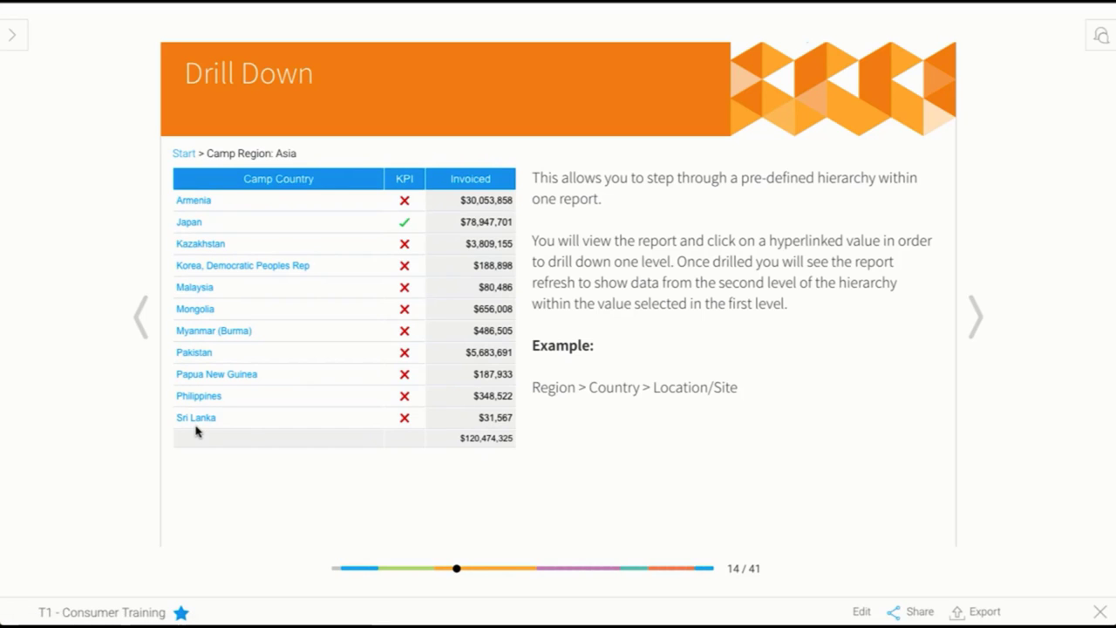
mouse_move(248, 444)
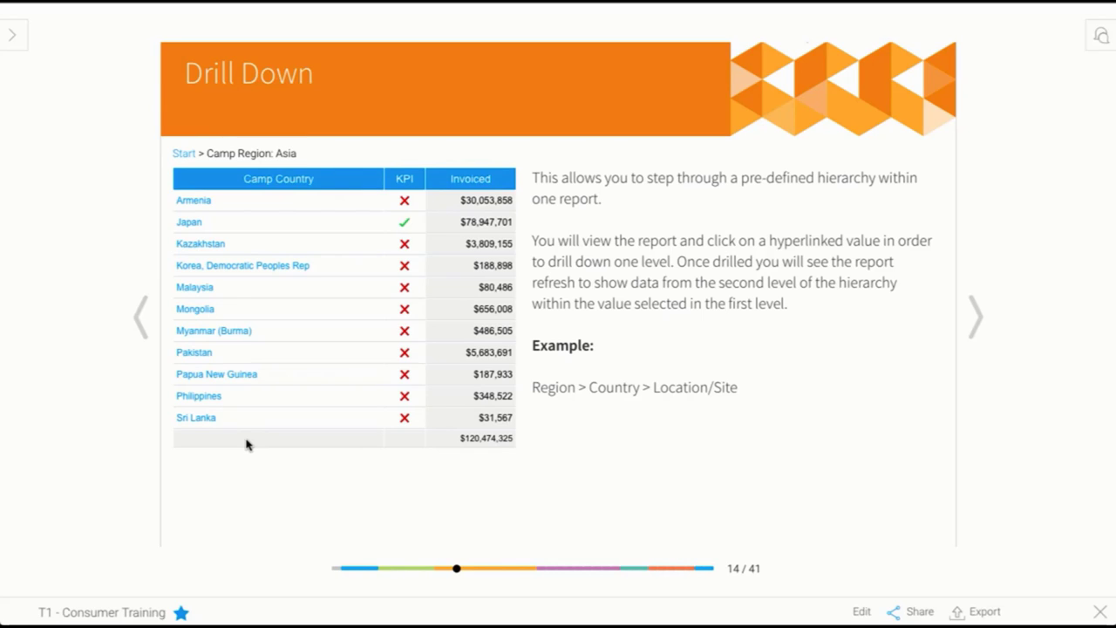
mouse_move(259, 438)
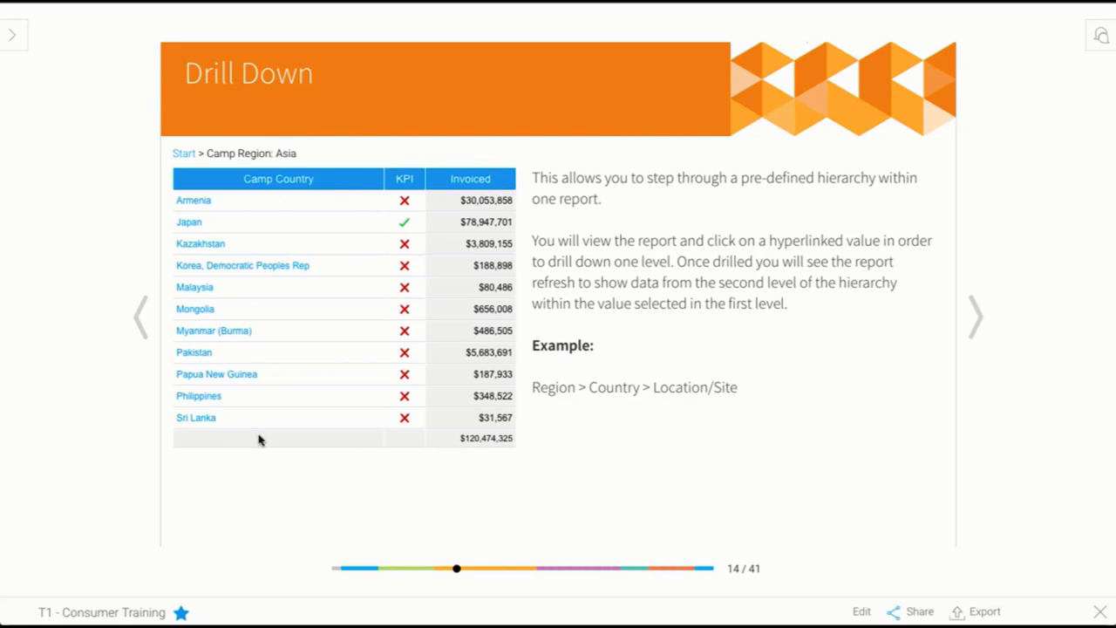
mouse_move(317, 202)
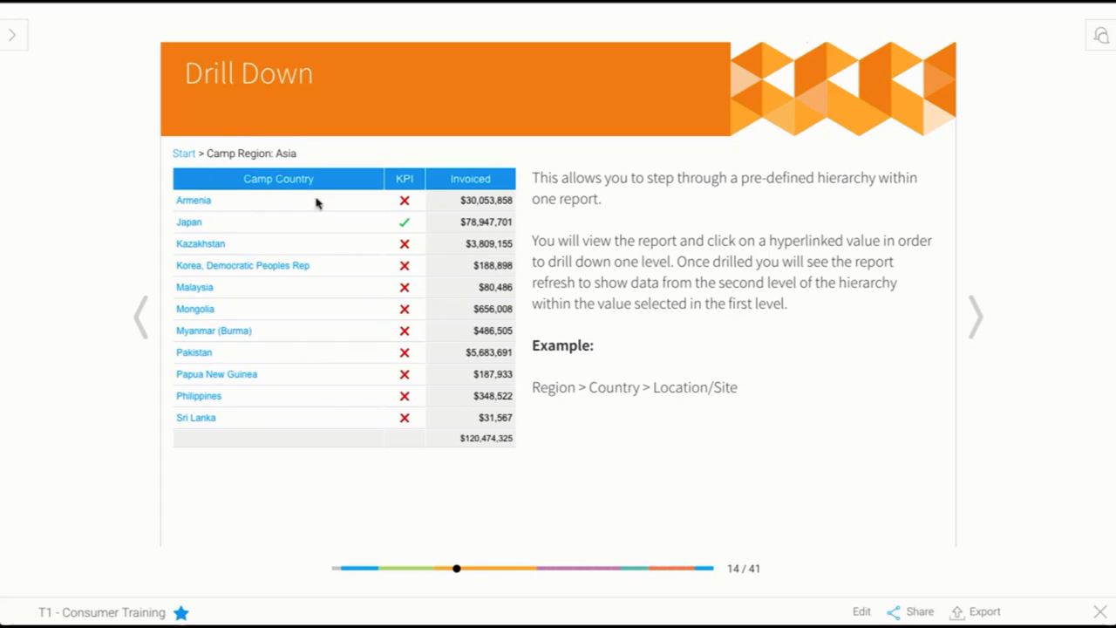
mouse_move(510, 227)
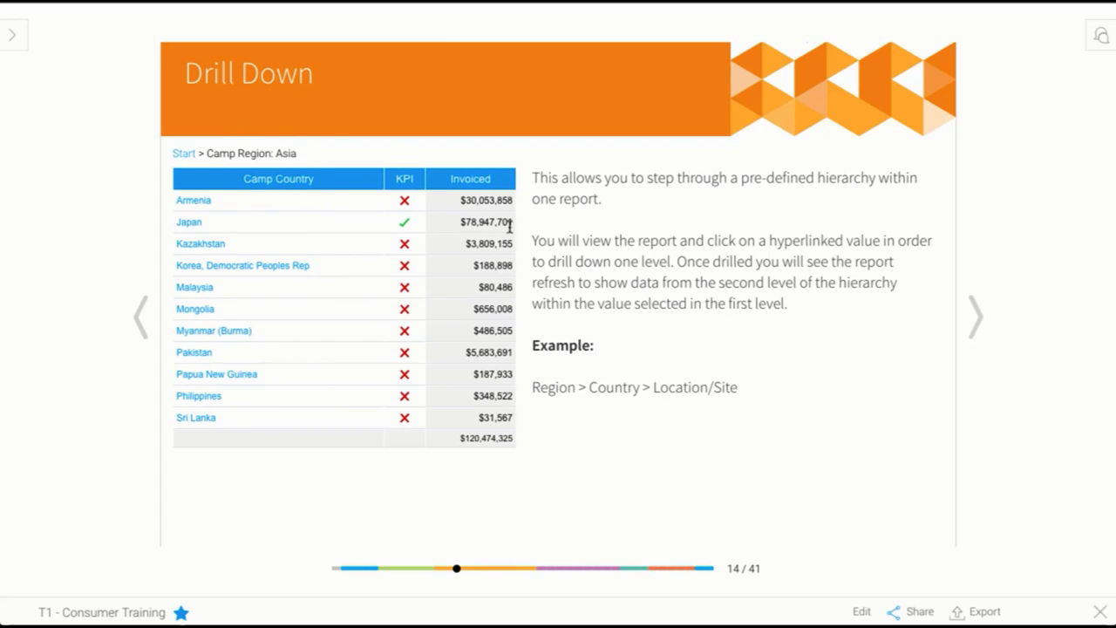
mouse_move(216, 230)
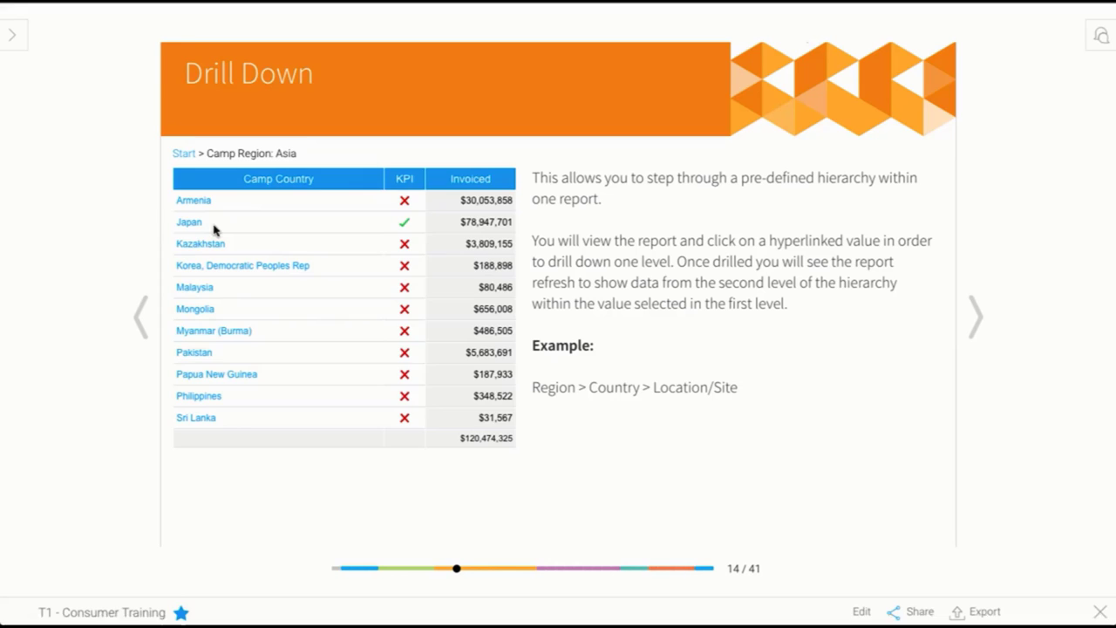
click(189, 222)
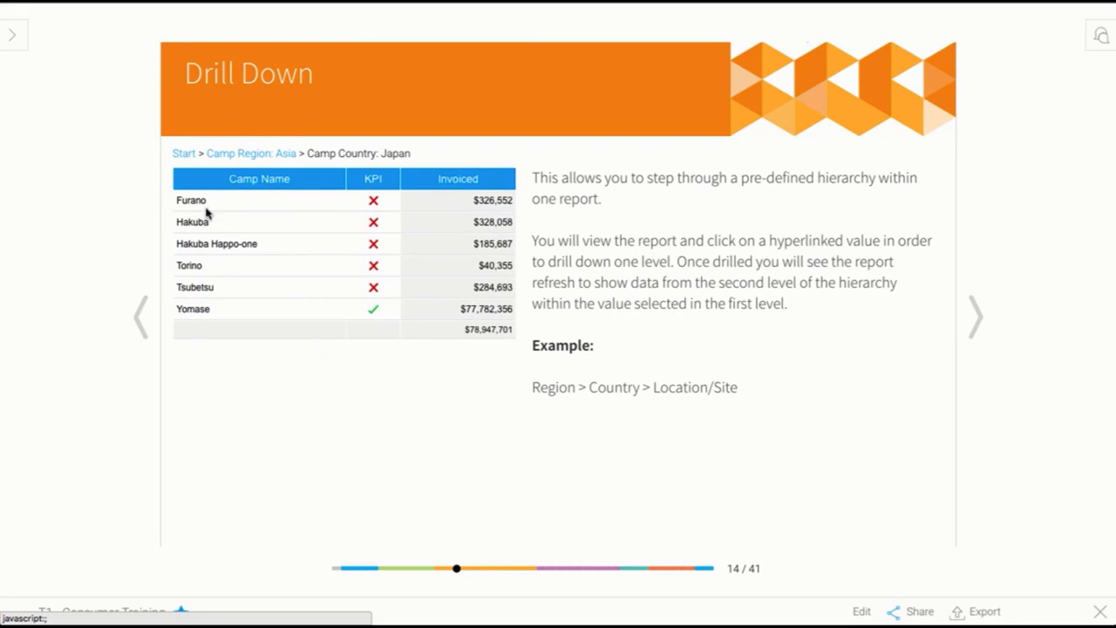
mouse_move(213, 318)
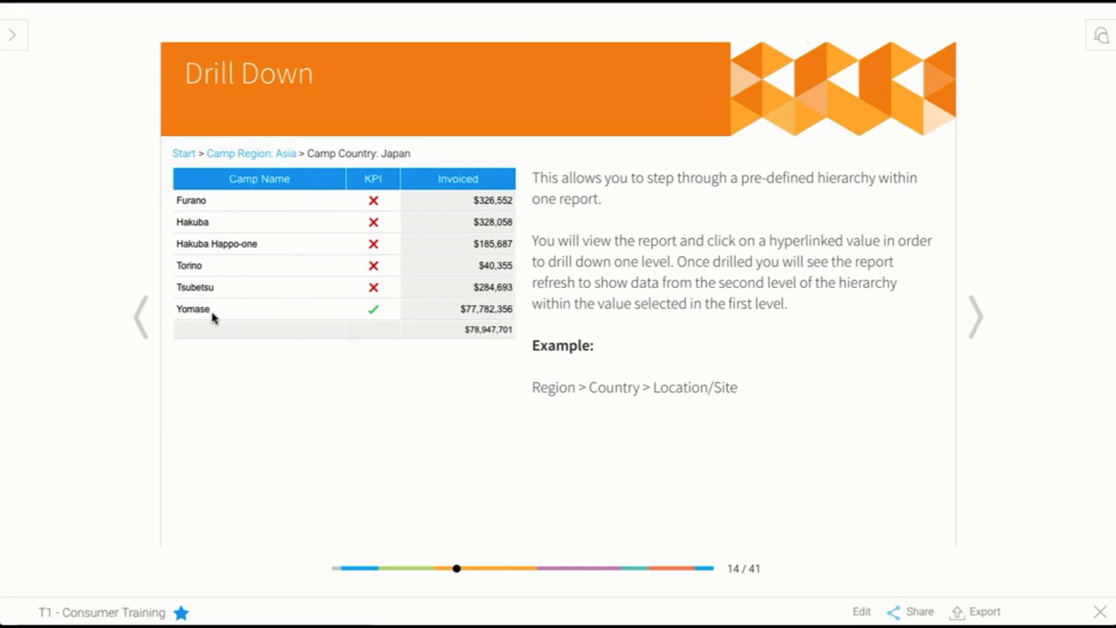
mouse_move(193, 308)
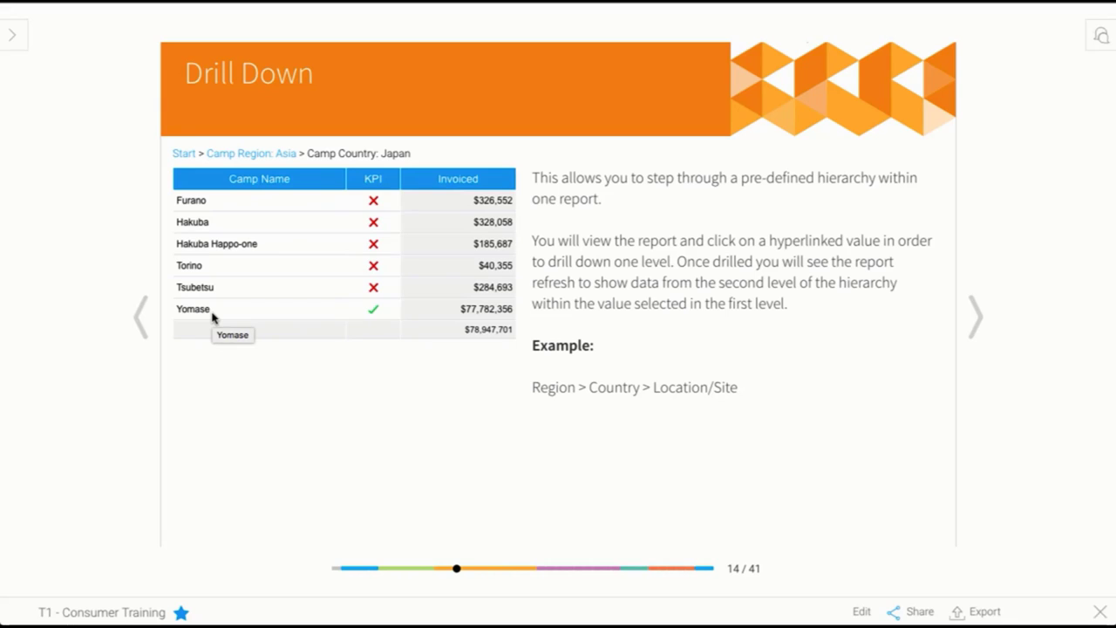
mouse_move(296, 174)
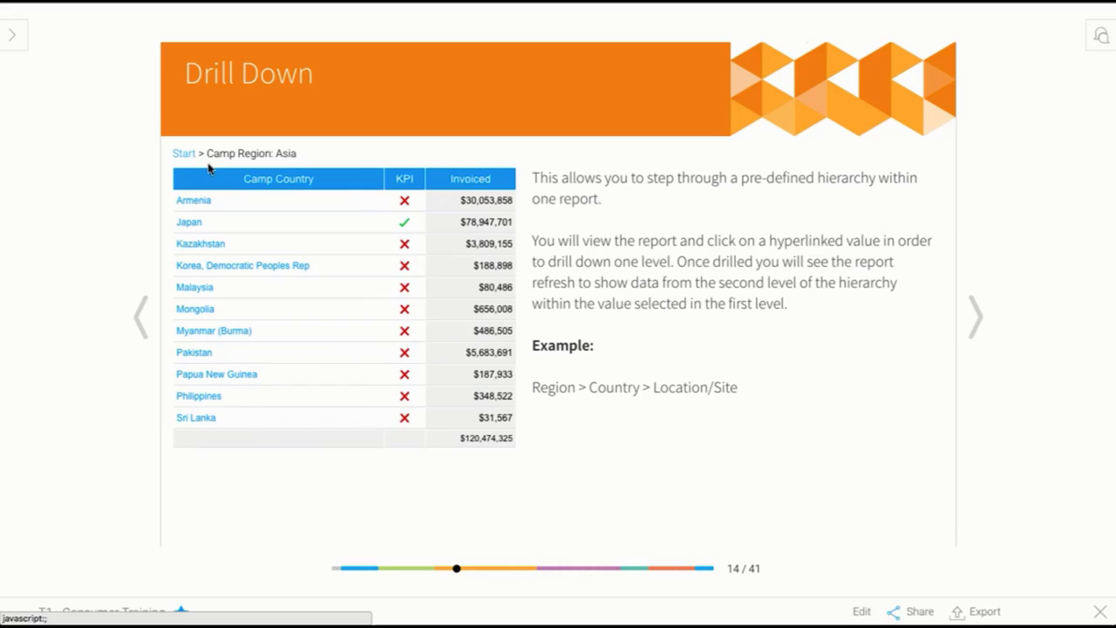
Go back to Start, drill into Europe, then return to the camp region totals.
click(184, 152)
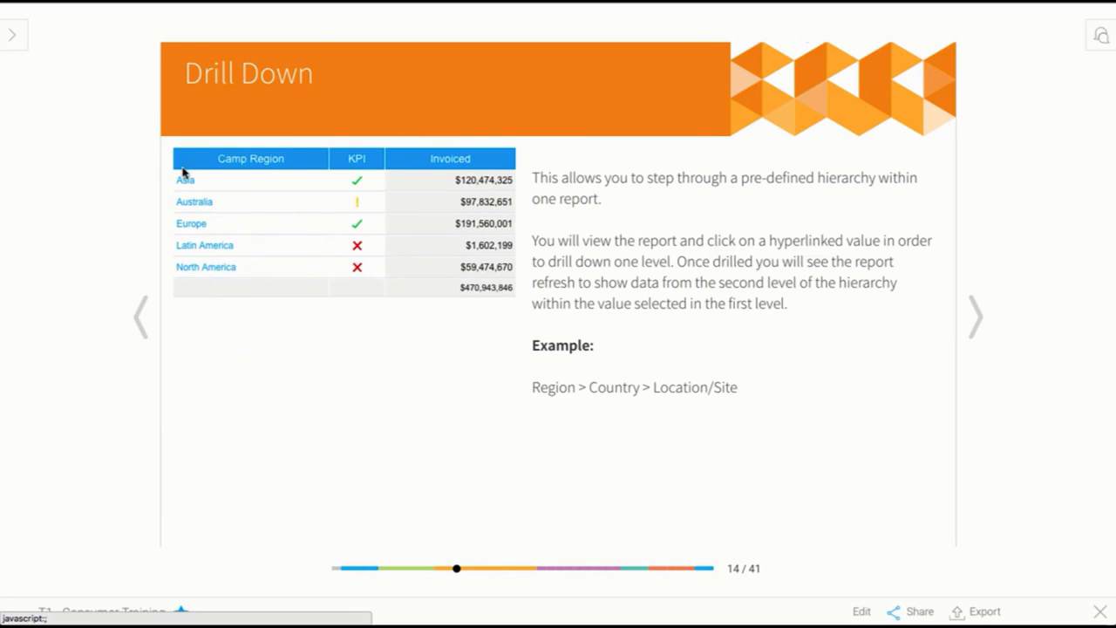
mouse_move(191, 223)
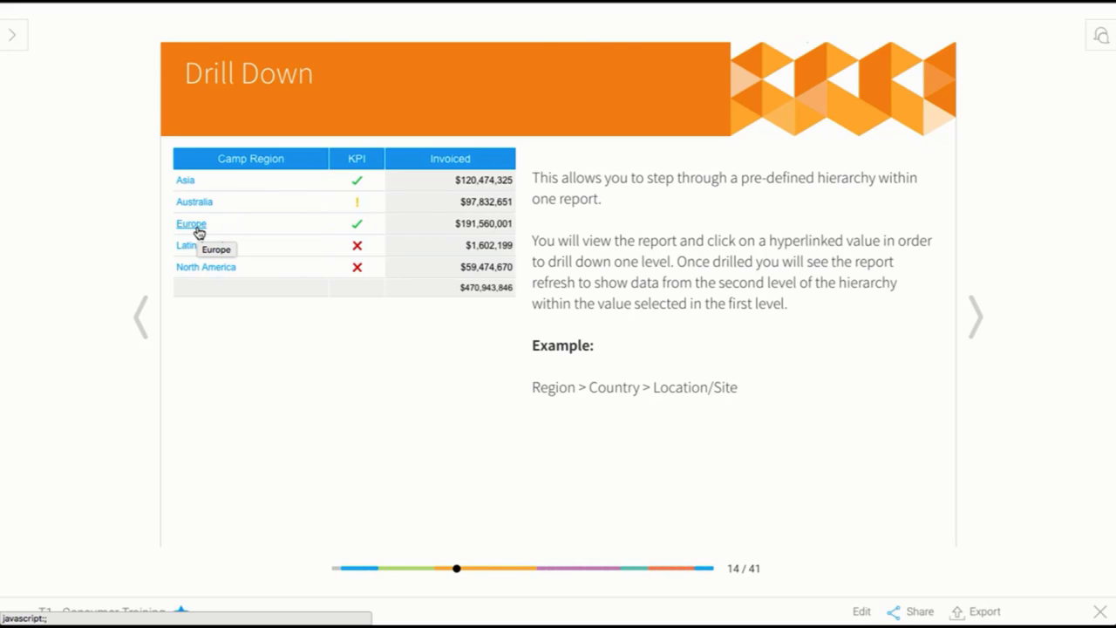
click(190, 224)
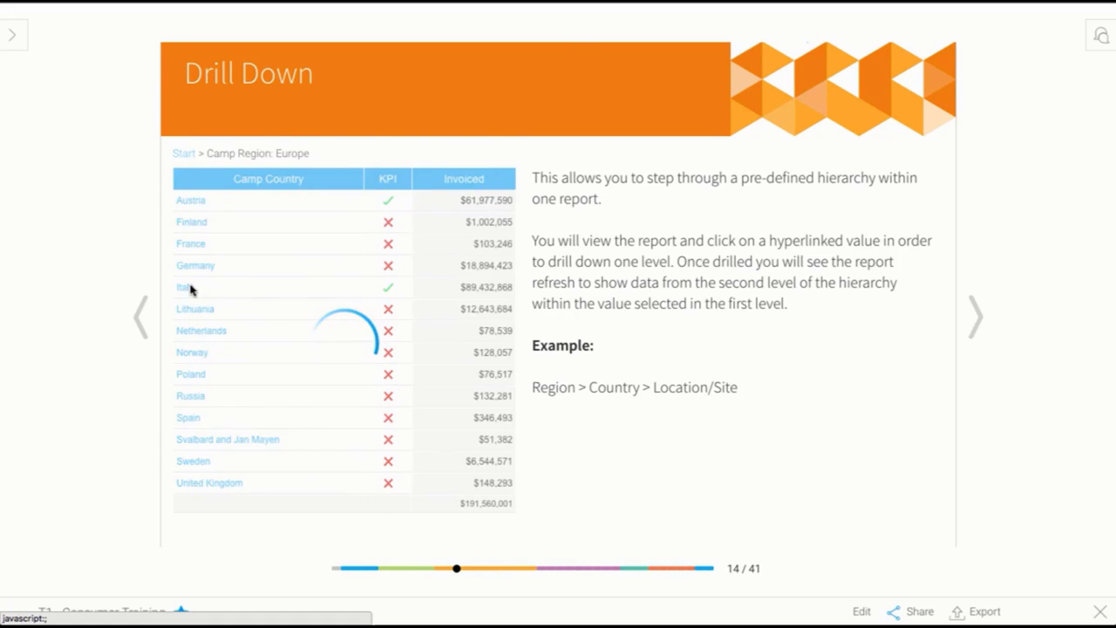
click(183, 287)
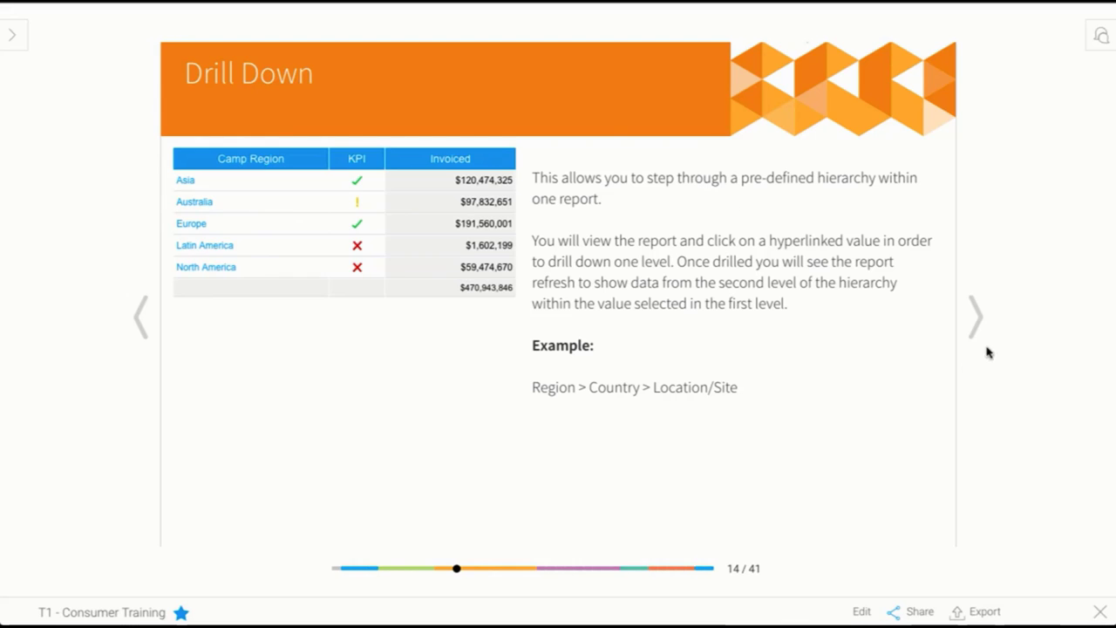
Advance the storyboard to slide 15, Drill Anywhere, with its camp region bar chart.
click(974, 317)
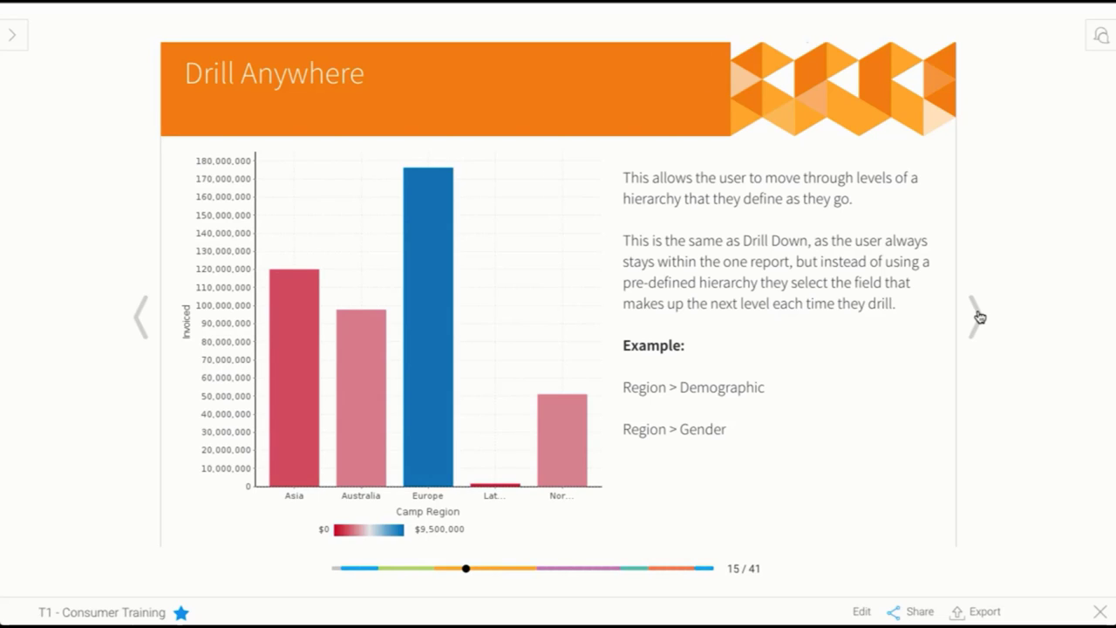
mouse_move(970, 330)
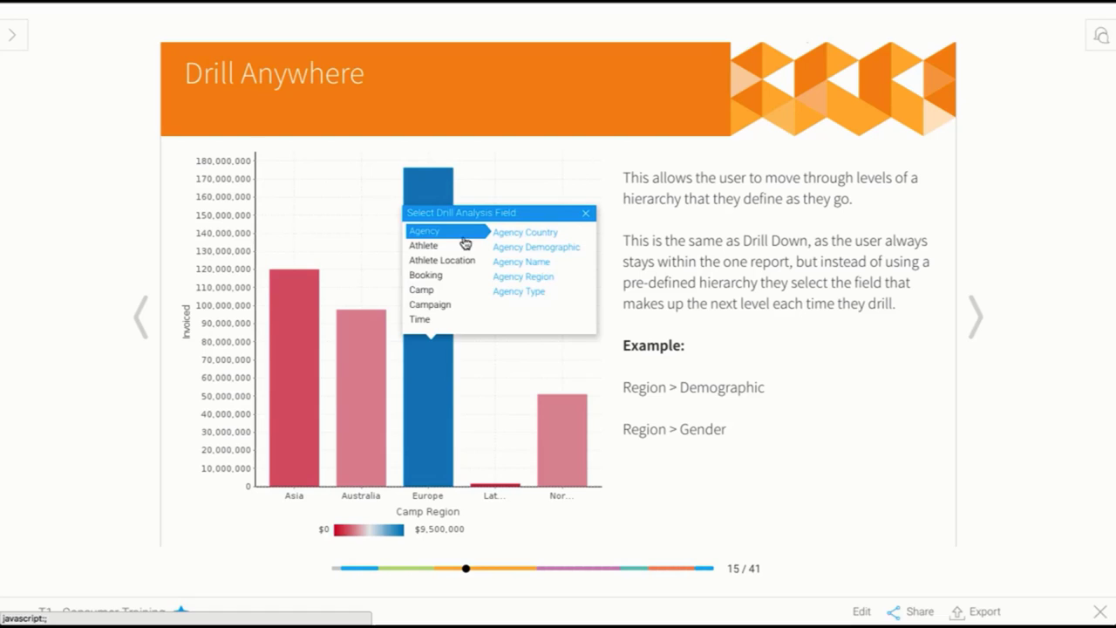
mouse_move(421, 289)
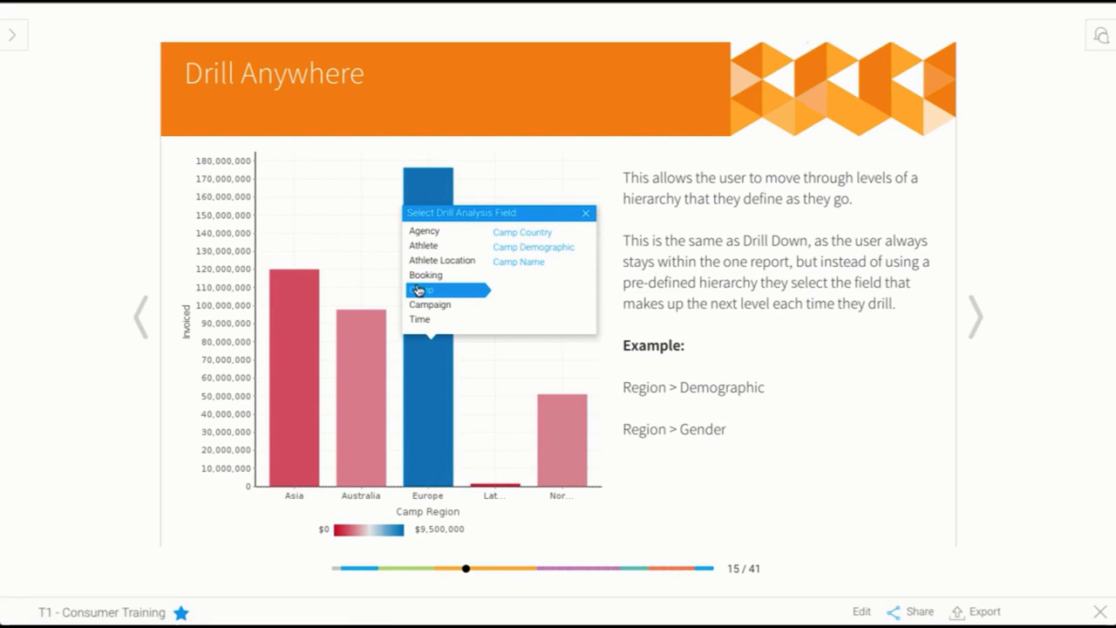
mouse_move(422, 245)
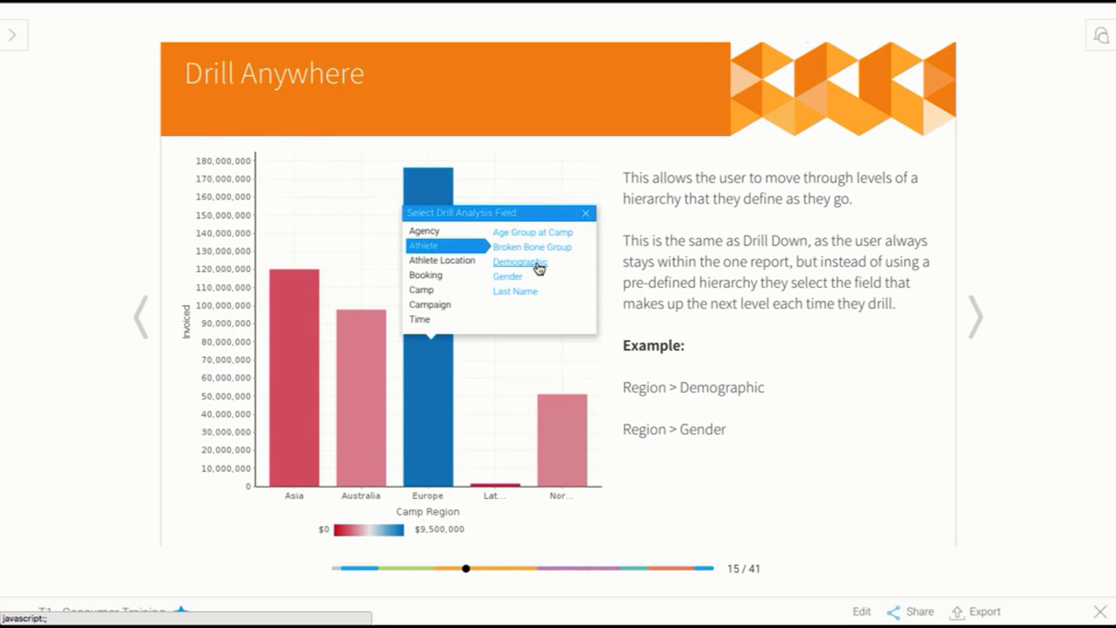
Drill Europe's revenue into athlete demographics, then Adventure into age groups, and reset to Start.
click(518, 261)
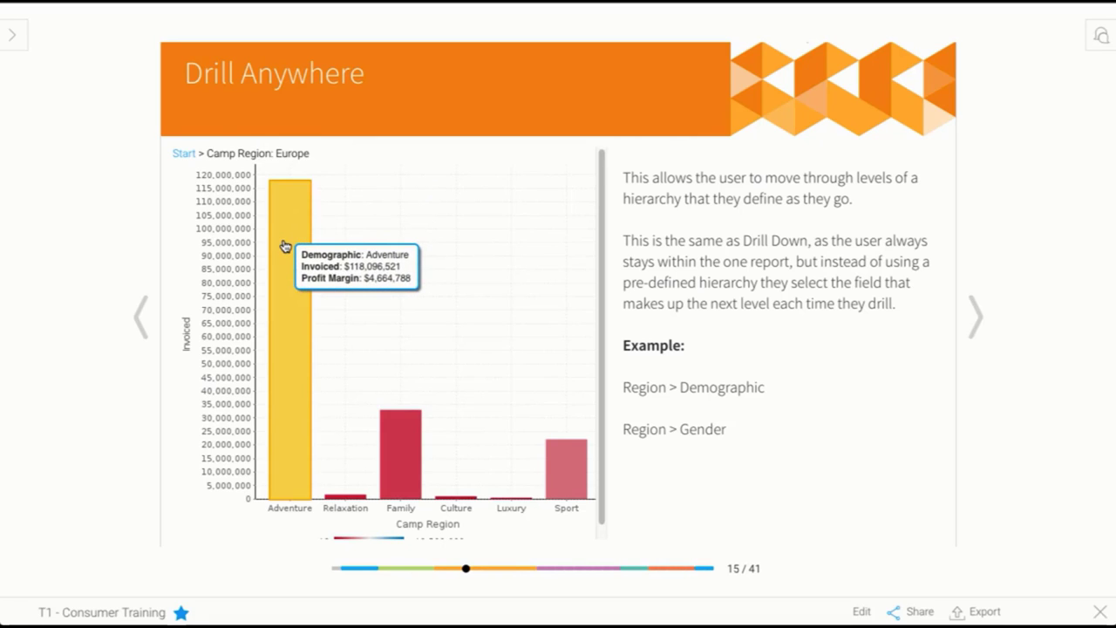
click(291, 192)
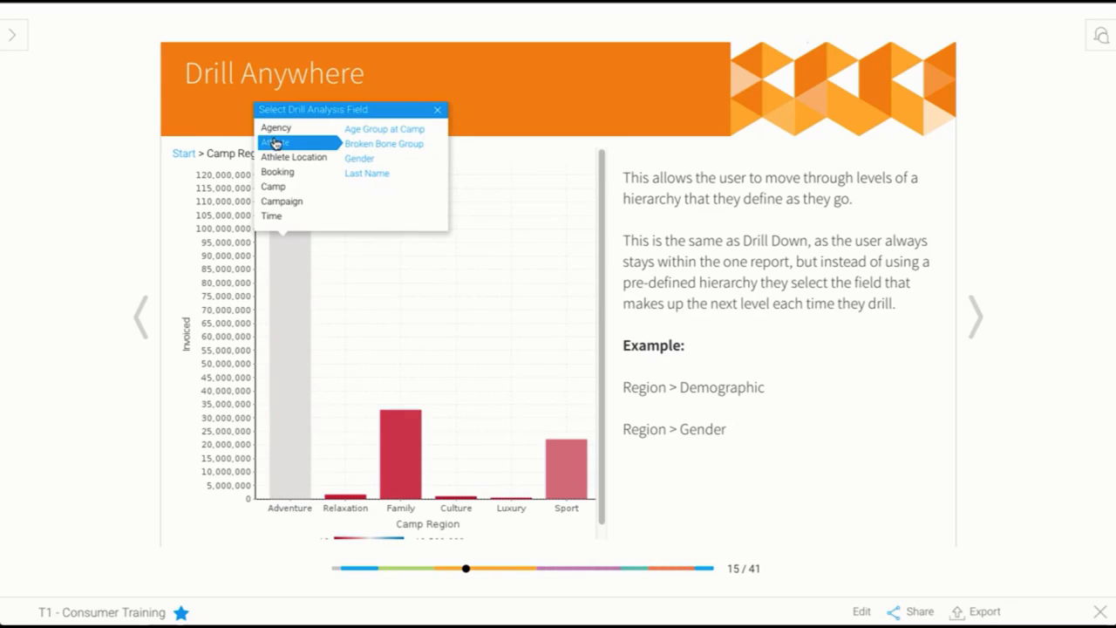
mouse_move(371, 129)
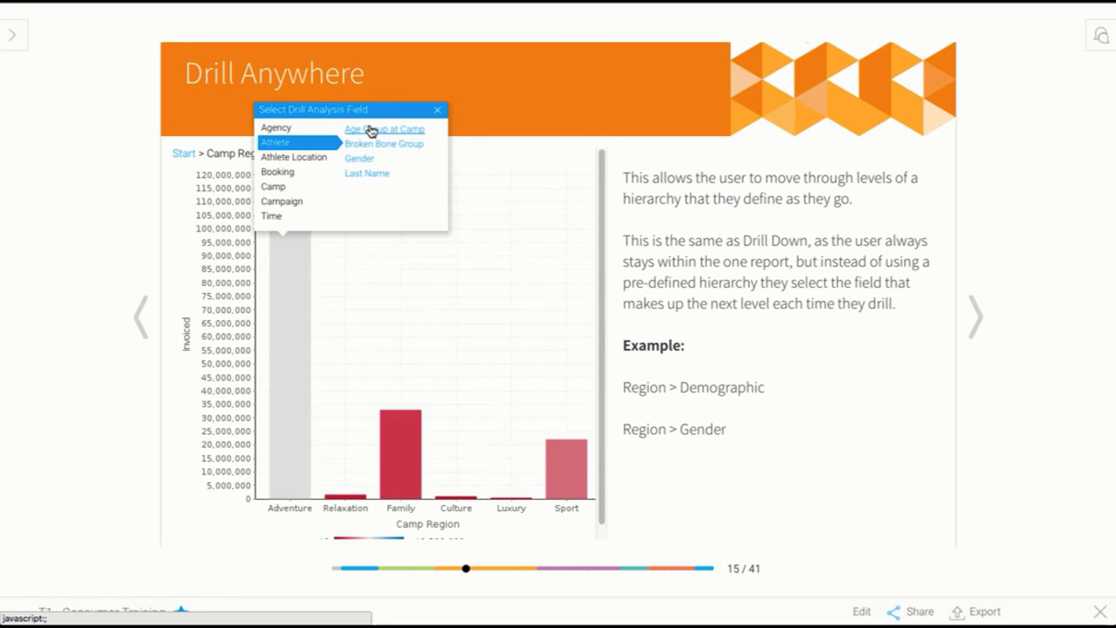
click(383, 129)
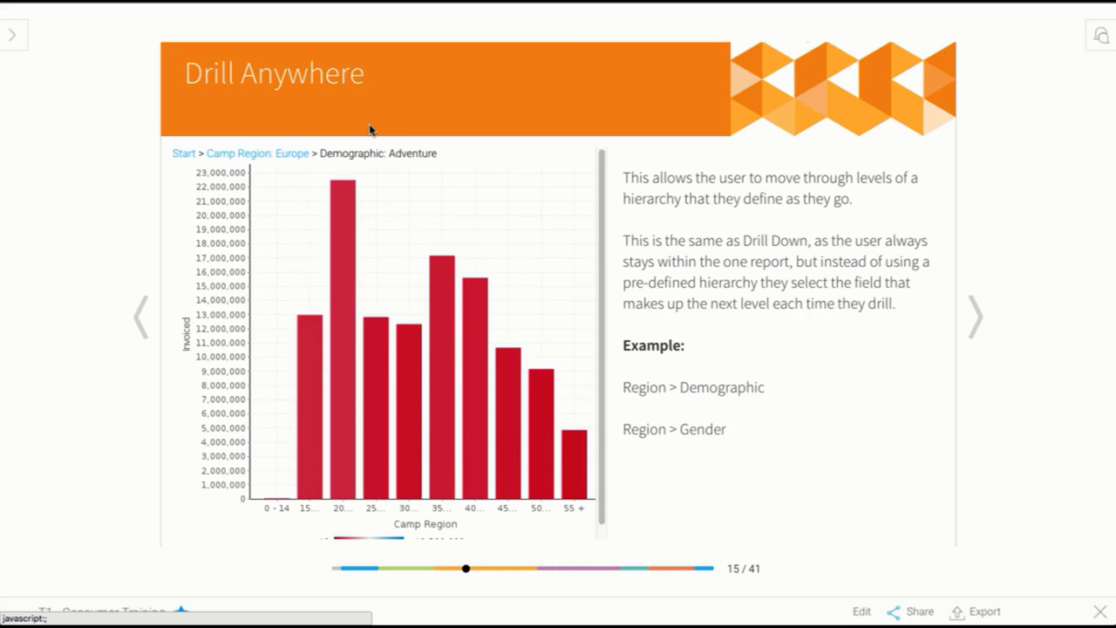
mouse_move(184, 154)
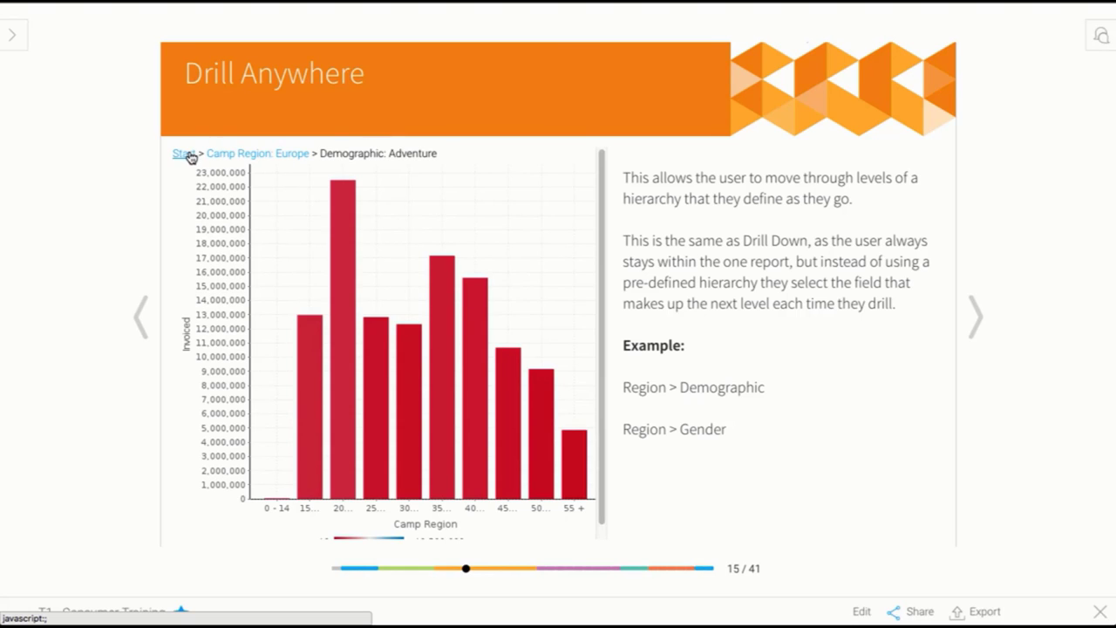
click(973, 315)
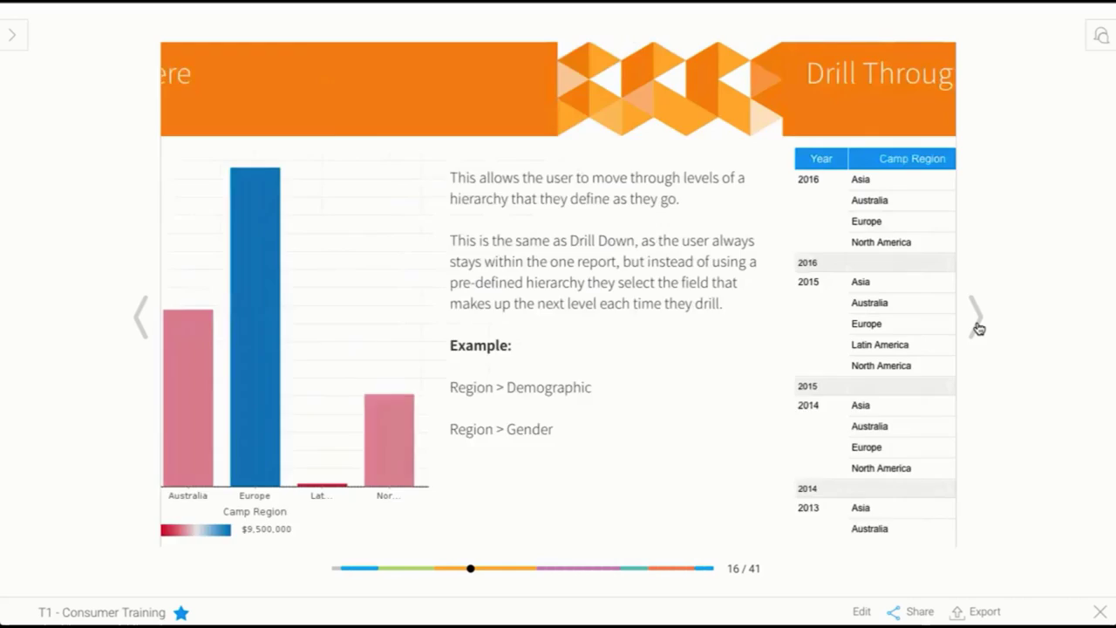
Advance the storyboard to the Drill Through slide.
click(974, 316)
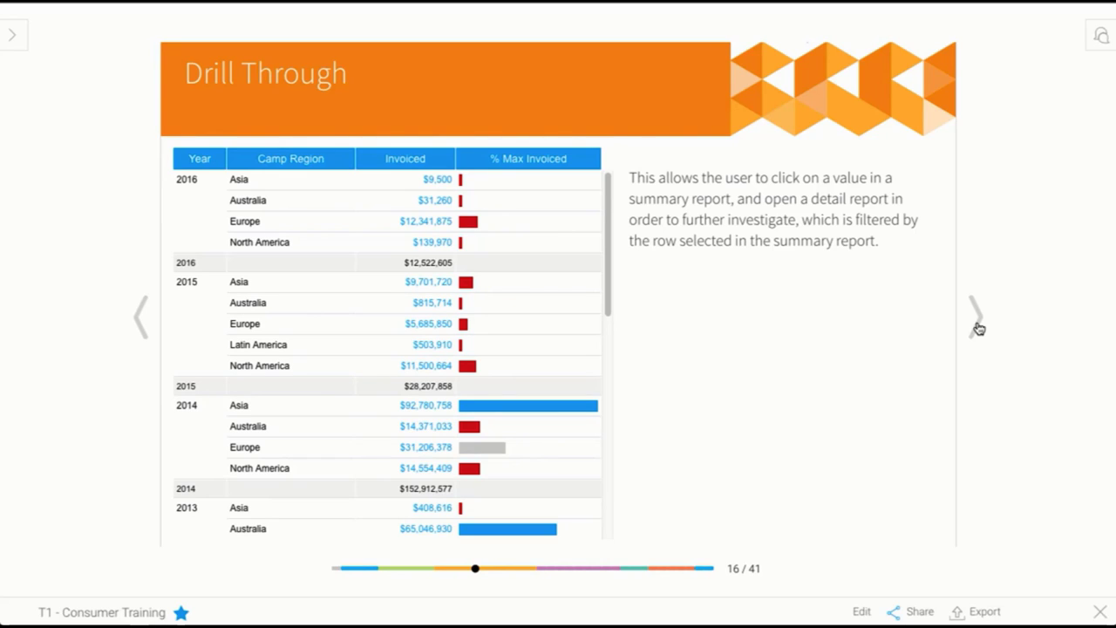
mouse_move(412, 208)
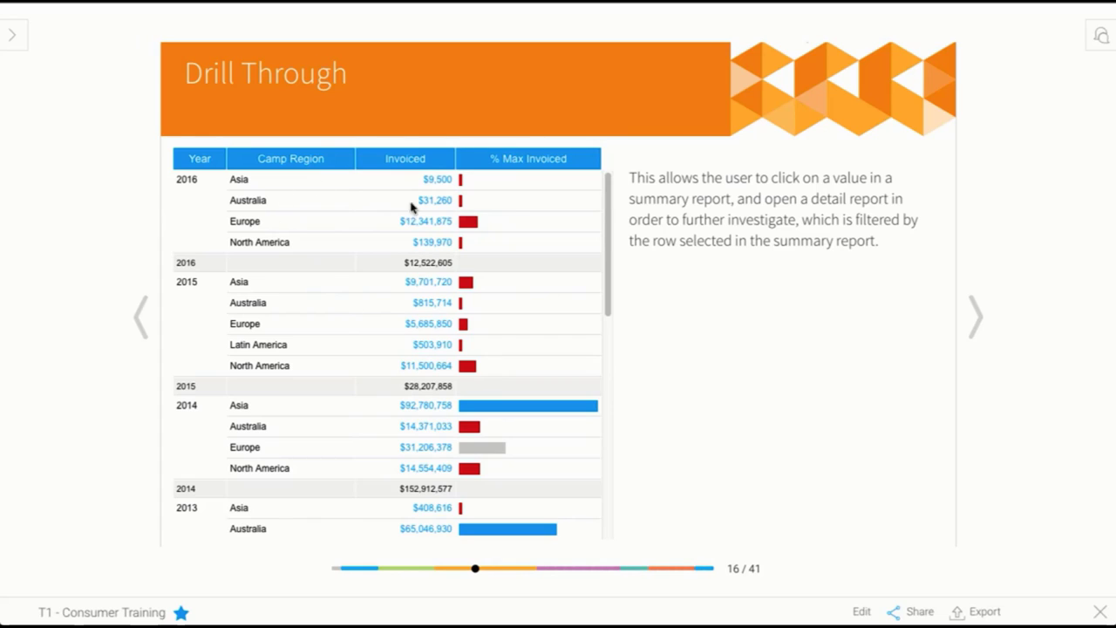
mouse_move(279, 443)
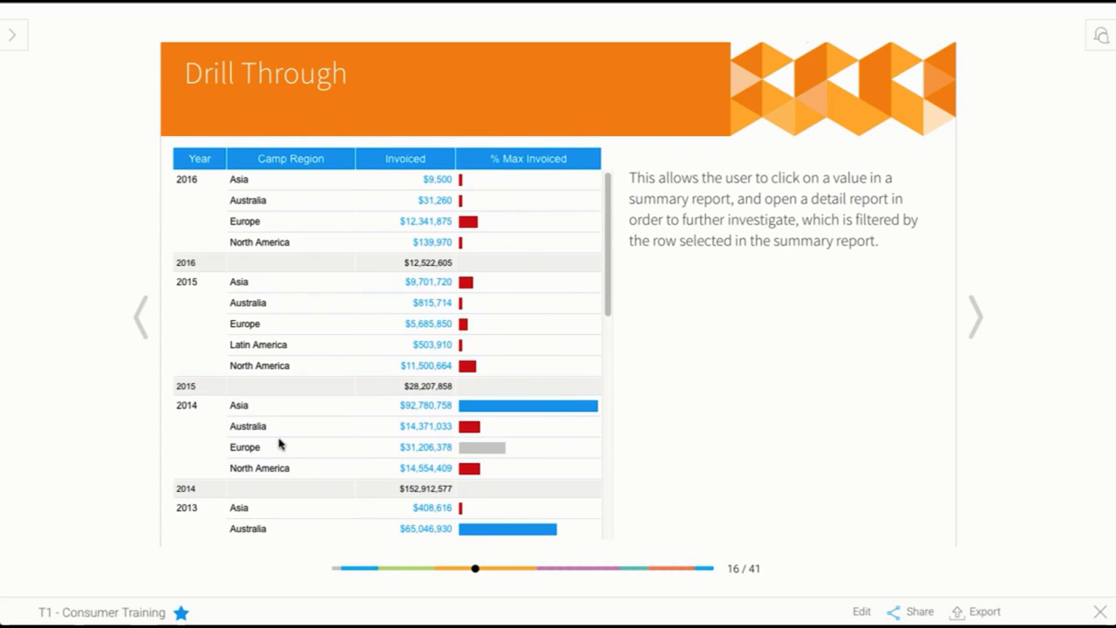
mouse_move(683, 306)
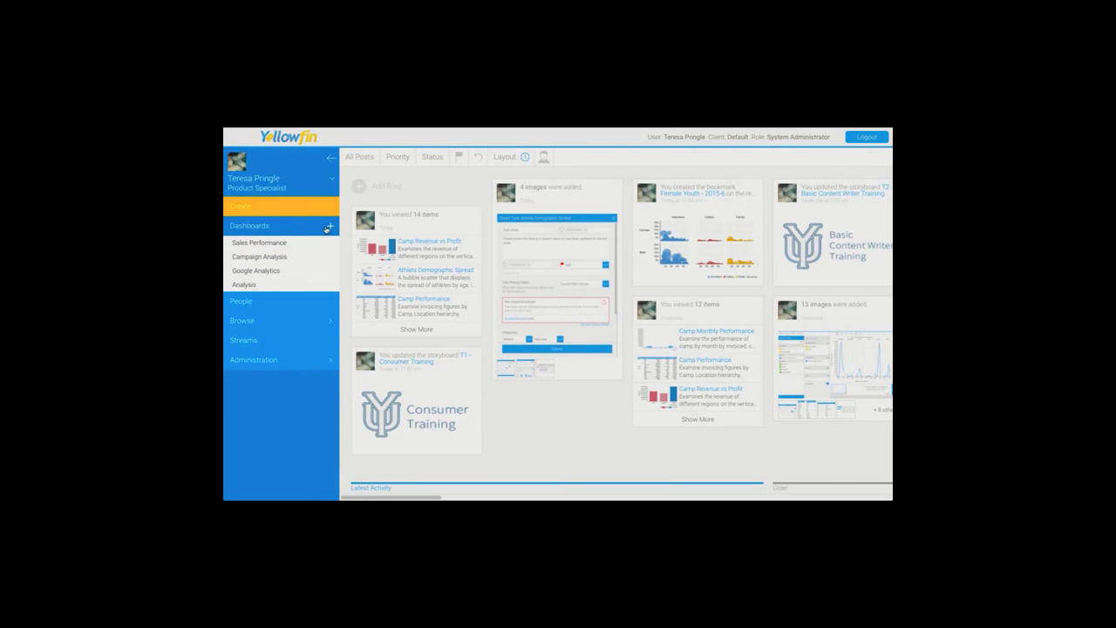
Open the Drill dashboard with Camp Region Revenue by Year.
click(250, 225)
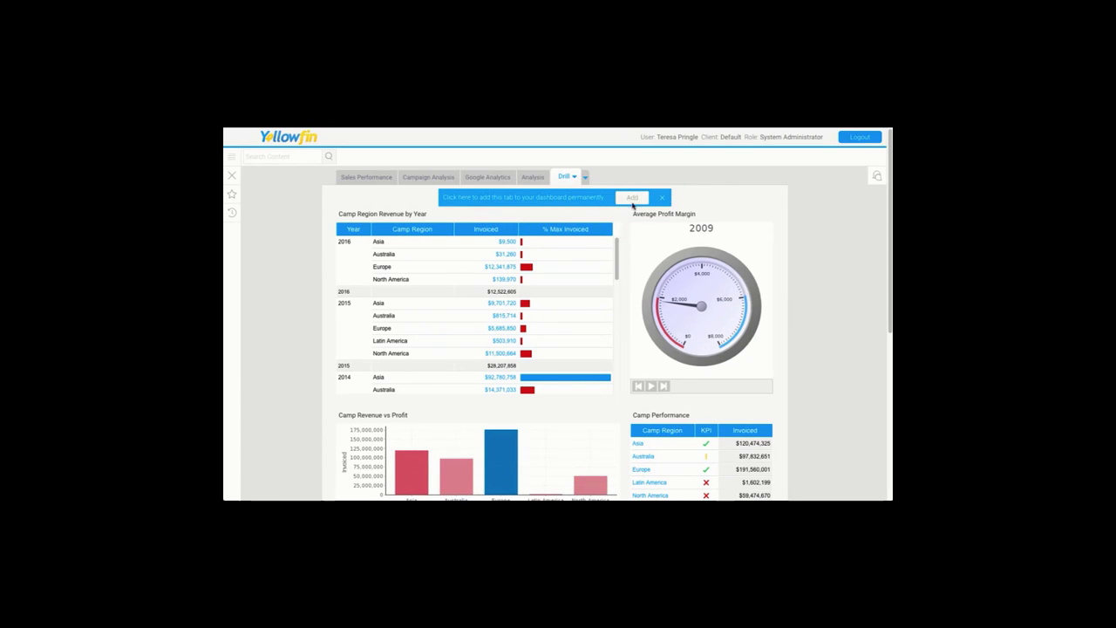
Dismiss the tab notice and drill through North America's 2016 Invoiced revenue.
click(661, 197)
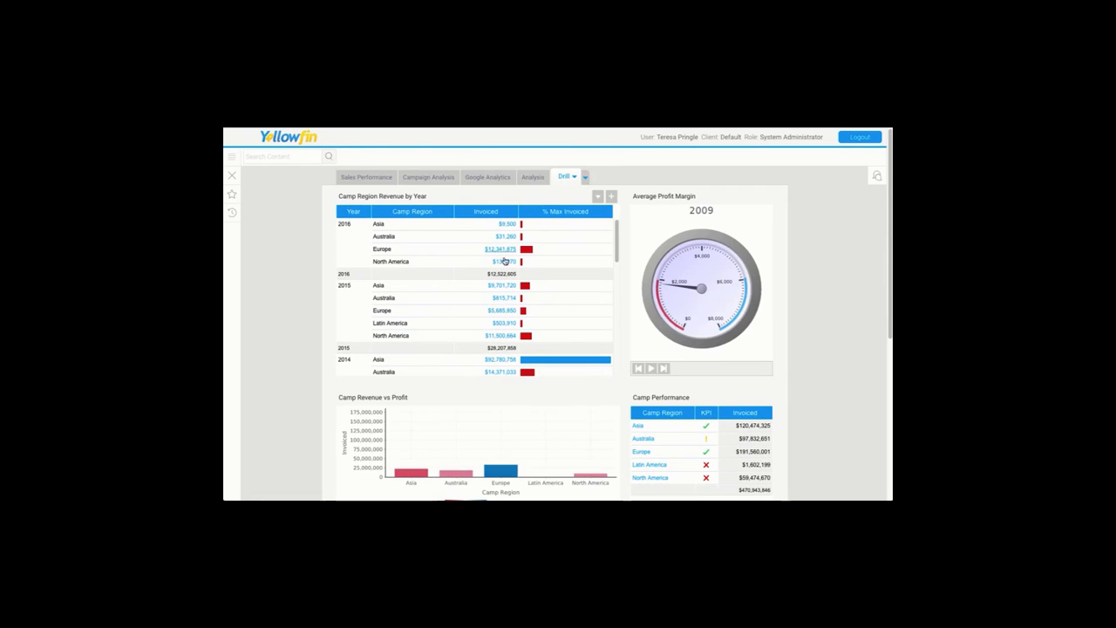
click(500, 260)
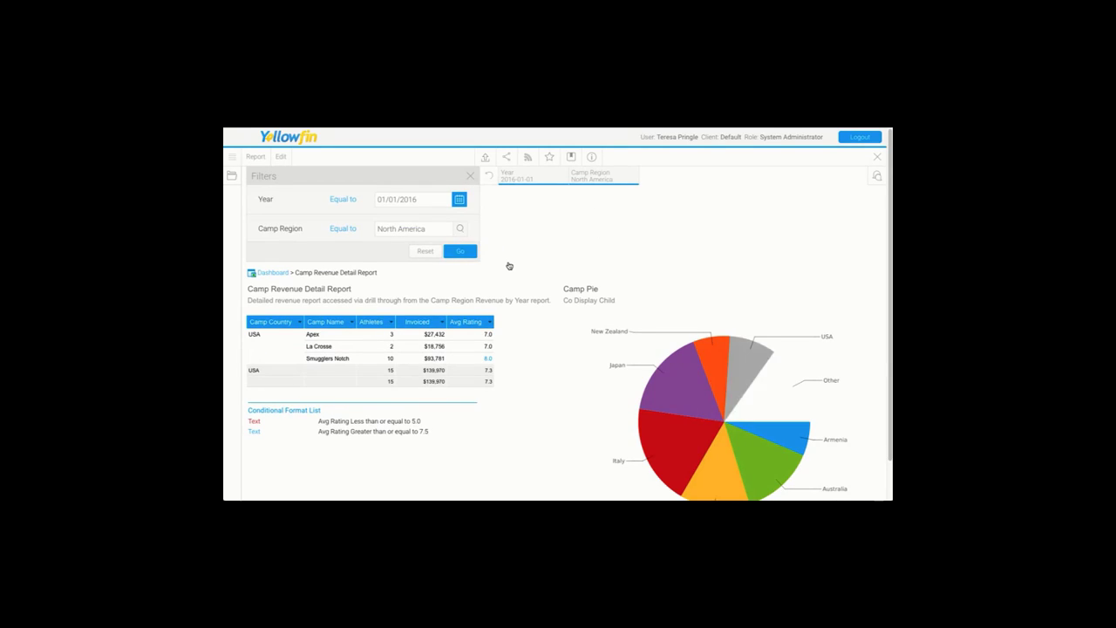